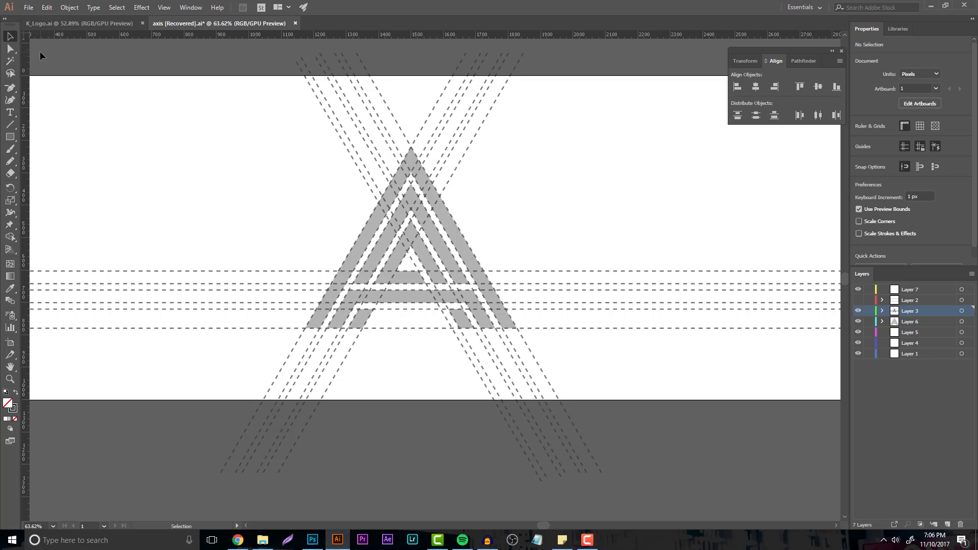
Step: Switch to Chrome and scroll the portfolio to the logo construction-grid examples
left_click(237, 540)
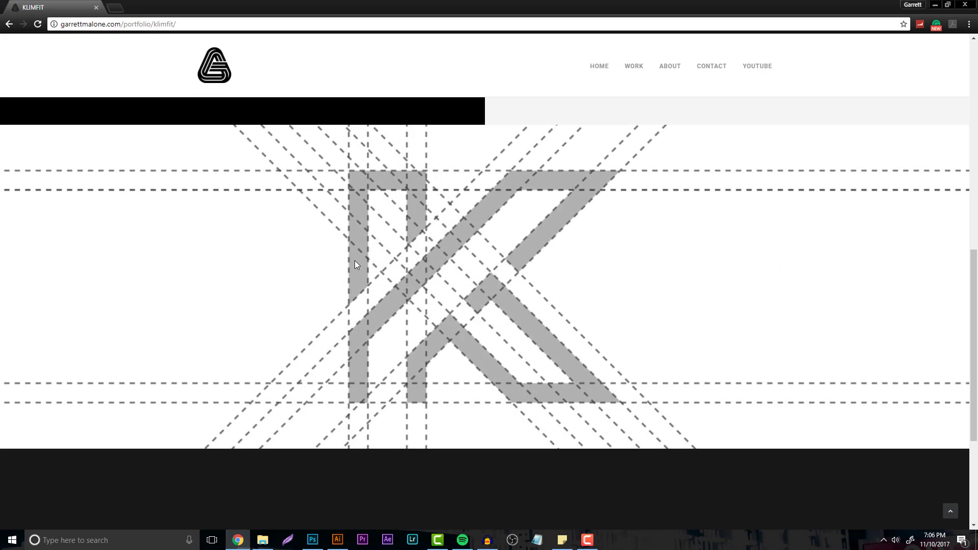
scroll("down", 3)
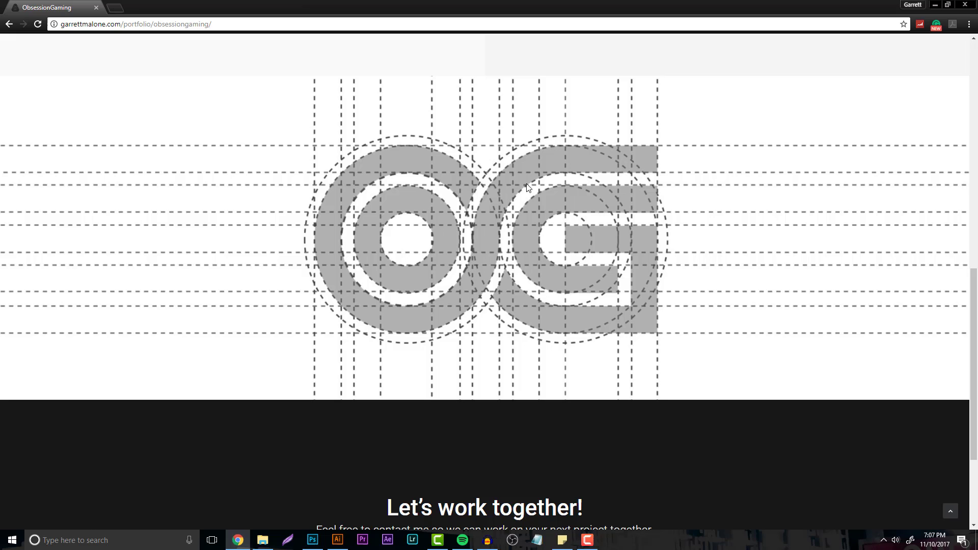
mouse_move(497, 222)
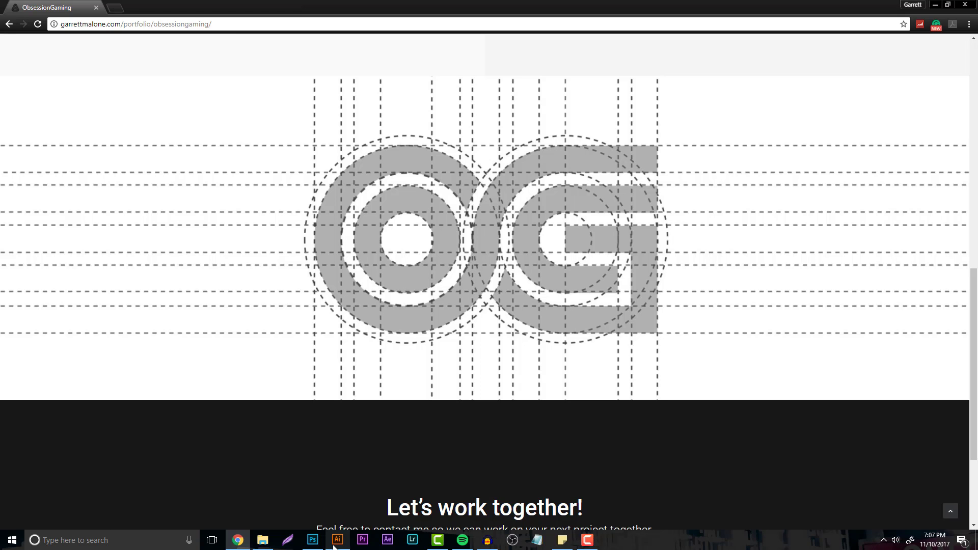
Step: Return to the K_Logo document and centre the K horizontally on the artboard
left_click(337, 540)
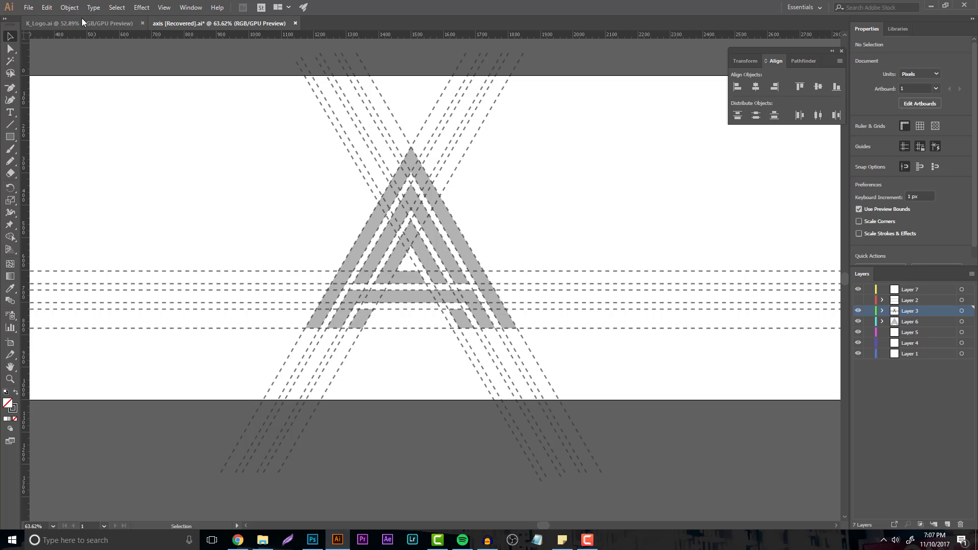
mouse_move(80, 24)
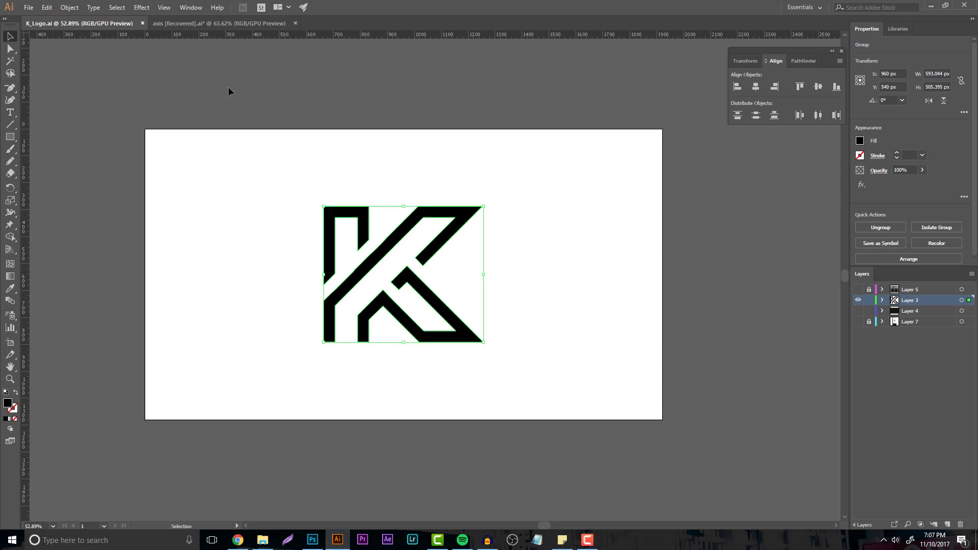
mouse_move(780, 66)
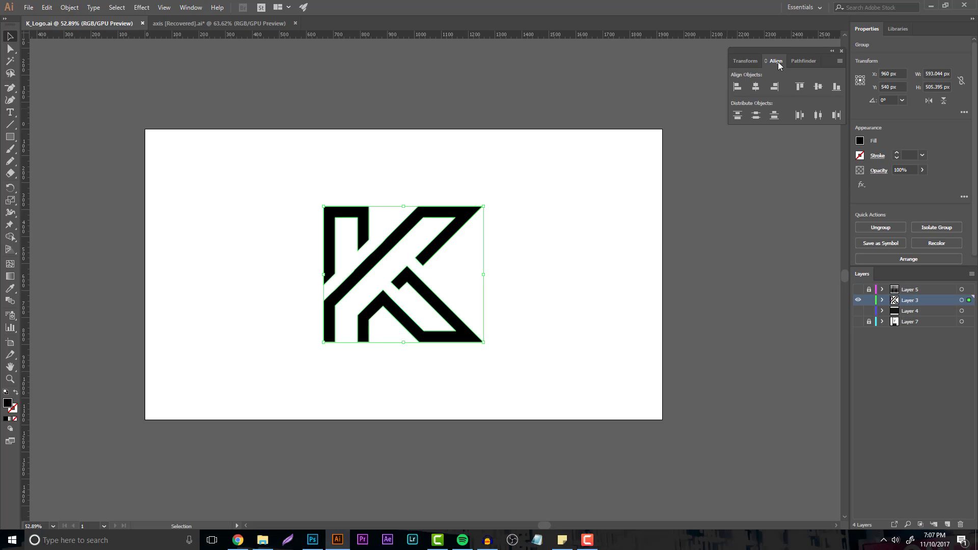
left_click(755, 86)
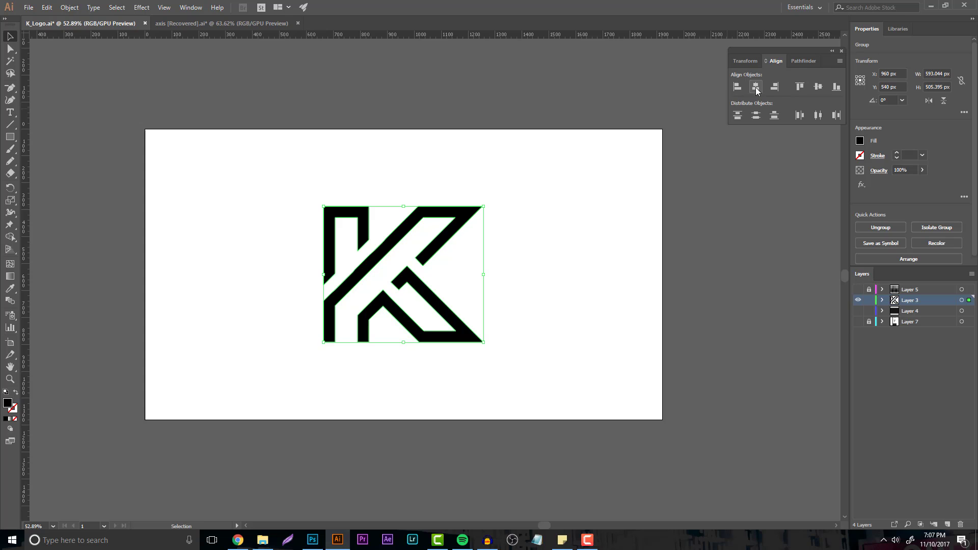
left_click(410, 95)
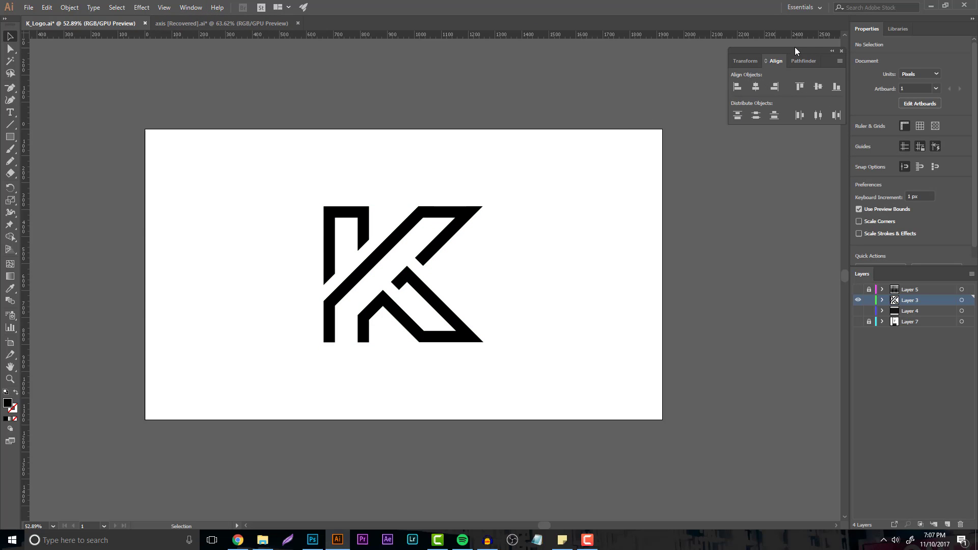
Step: Add a new layer above the K artwork, zoom in, and choose the Pen Tool
left_click(190, 7)
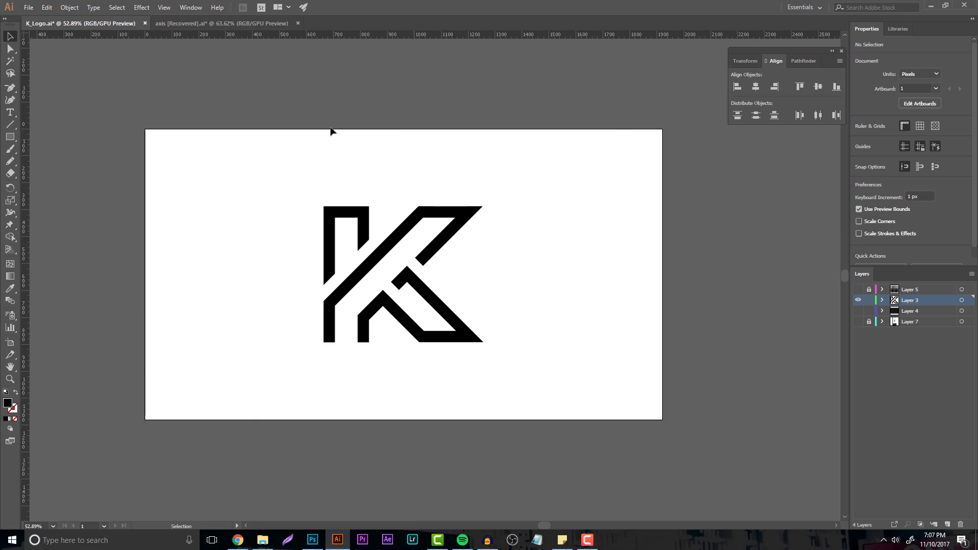
mouse_move(295, 22)
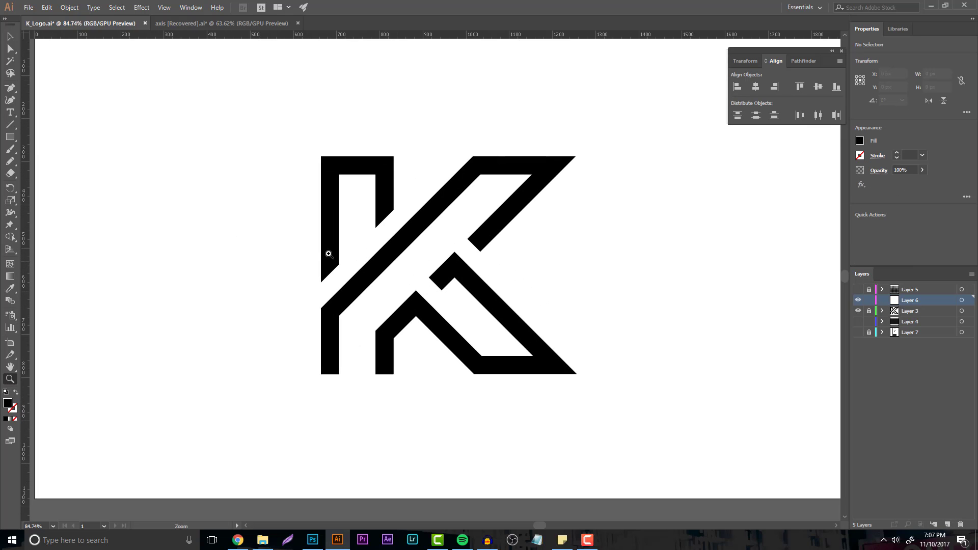
left_click(10, 87)
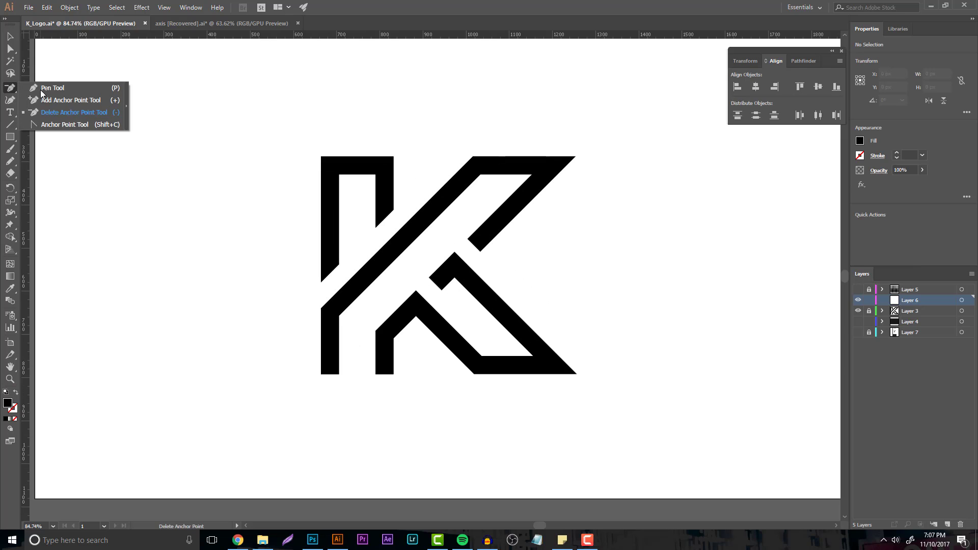
left_click(53, 87)
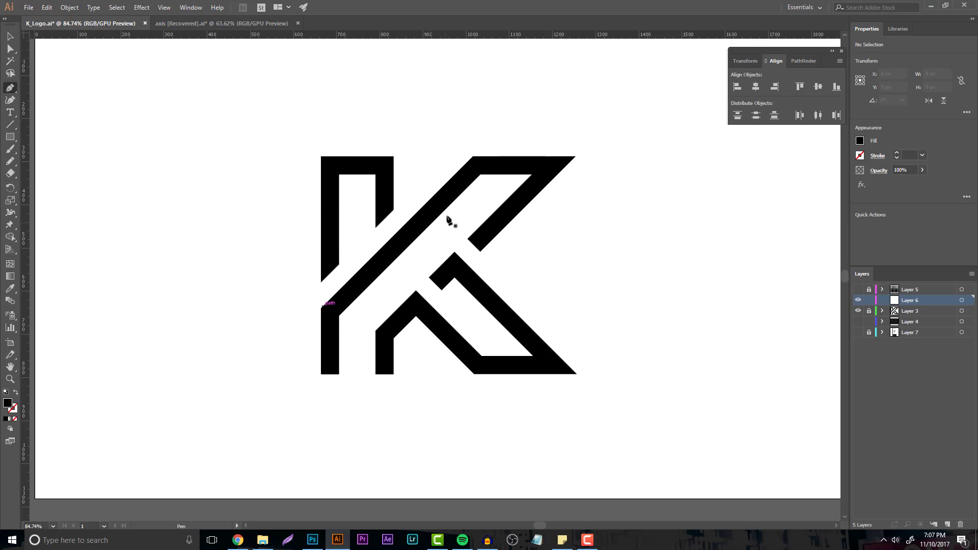
mouse_move(443, 217)
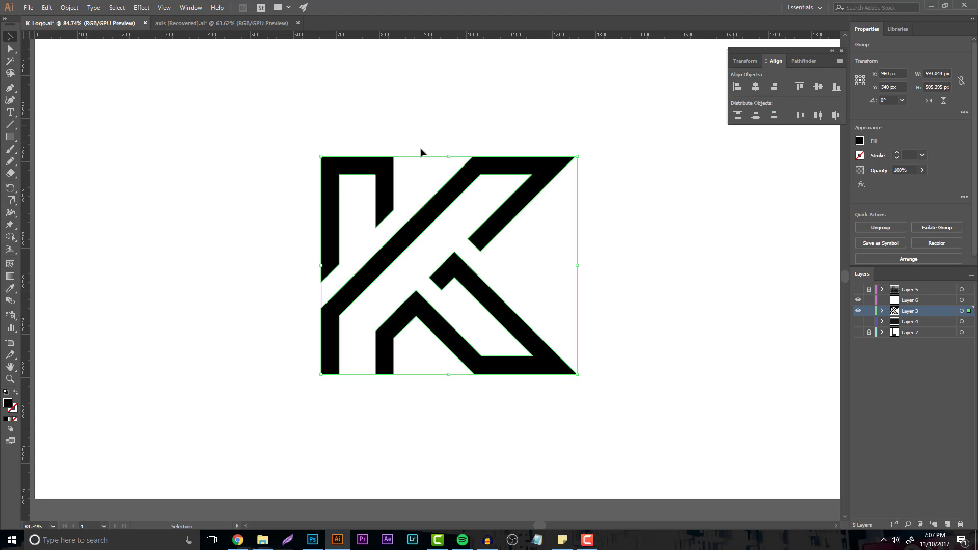
Step: Fill the K logo with a medium gray swatch and lock its layer
left_click(859, 141)
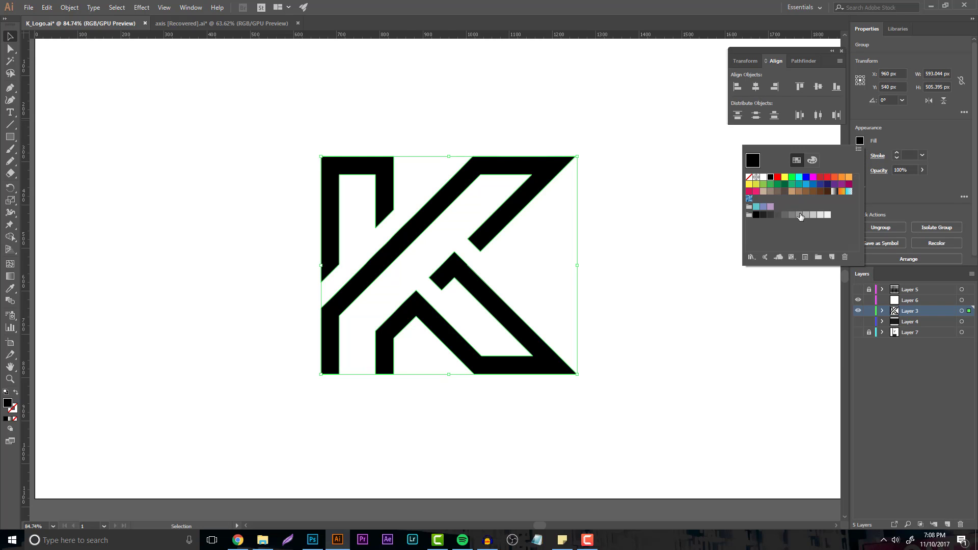
left_click(798, 215)
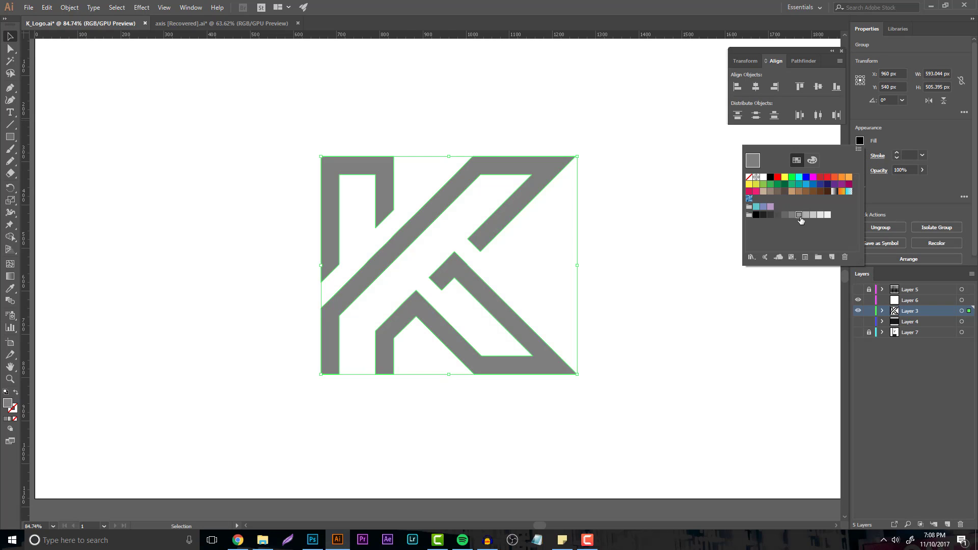
left_click(629, 223)
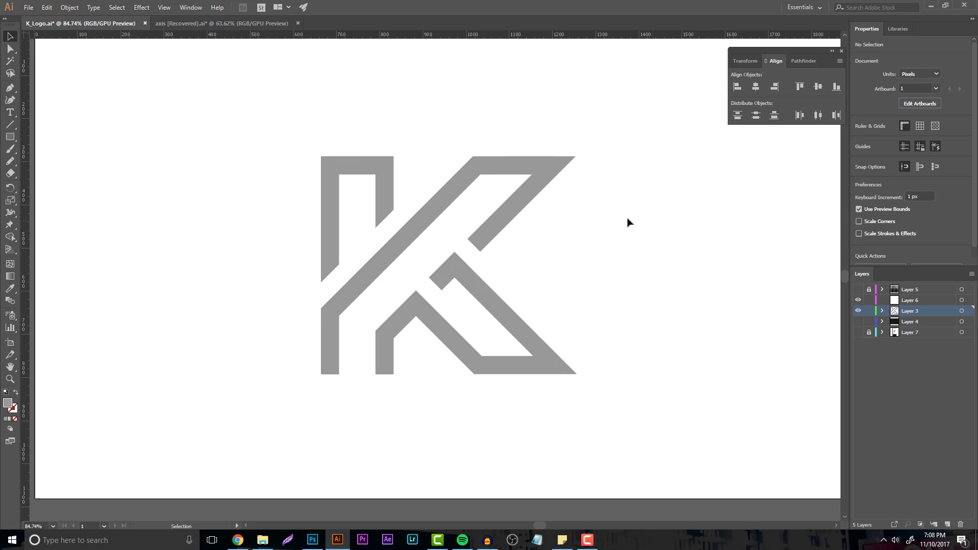
mouse_move(867, 311)
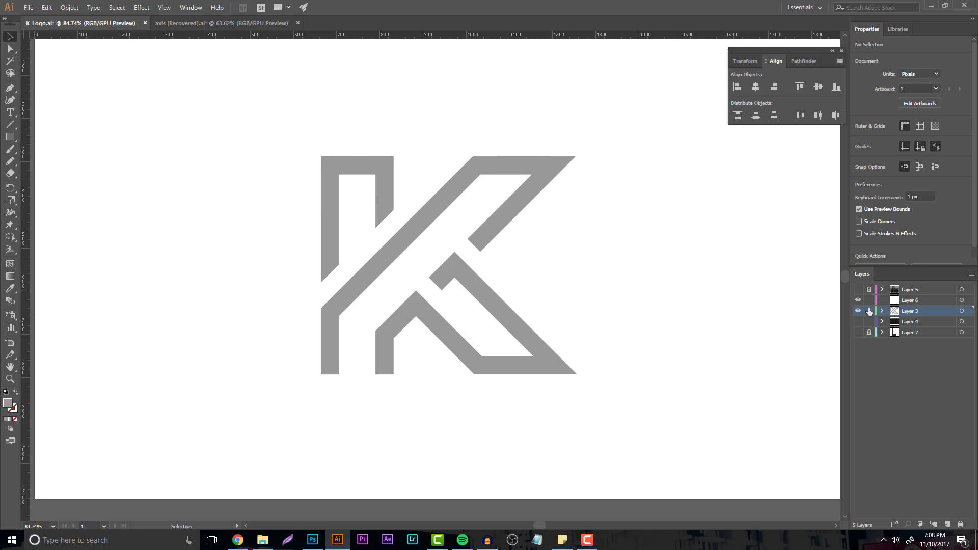
left_click(908, 300)
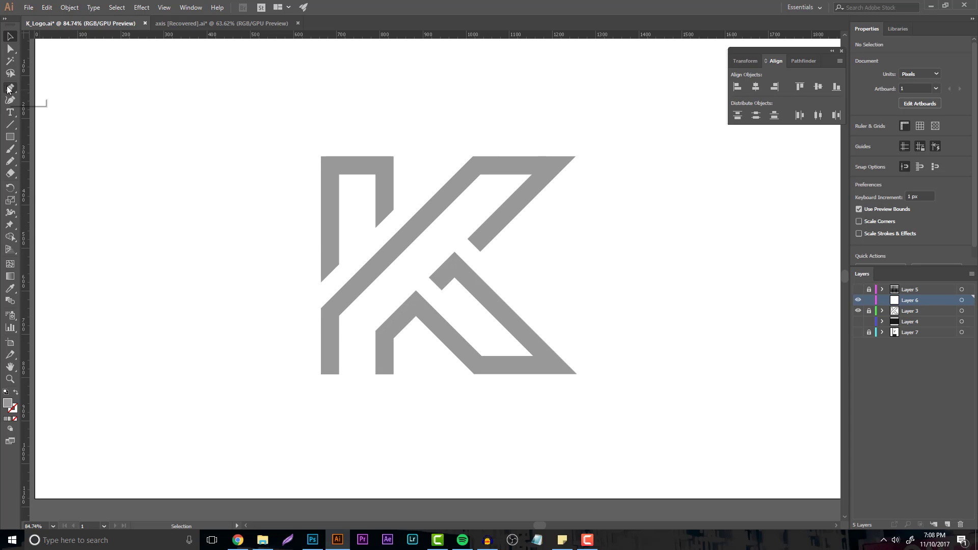
mouse_move(9, 89)
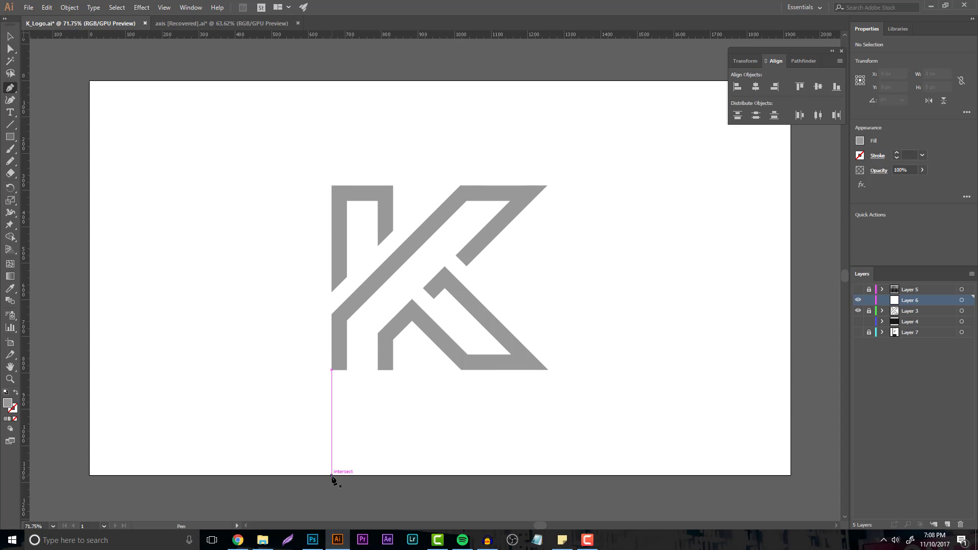
Step: Draw a straight vertical line from artboard bottom to top along the K's left edge
left_click(331, 476)
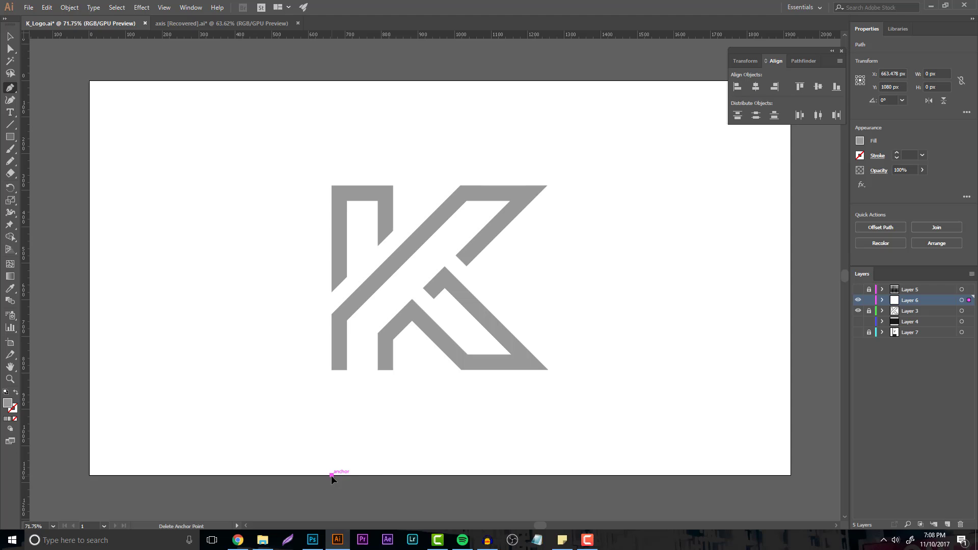
left_click_drag(332, 477, 339, 136)
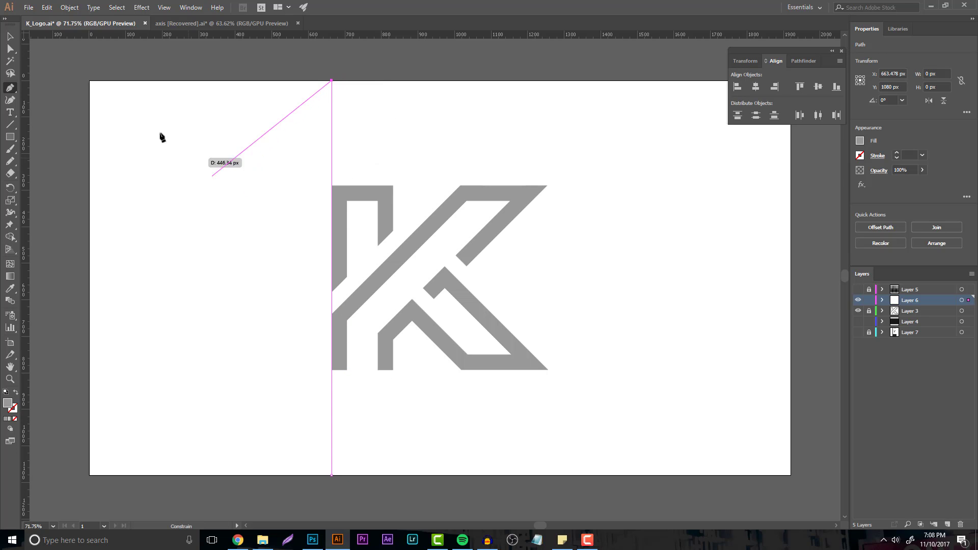
left_click(10, 37)
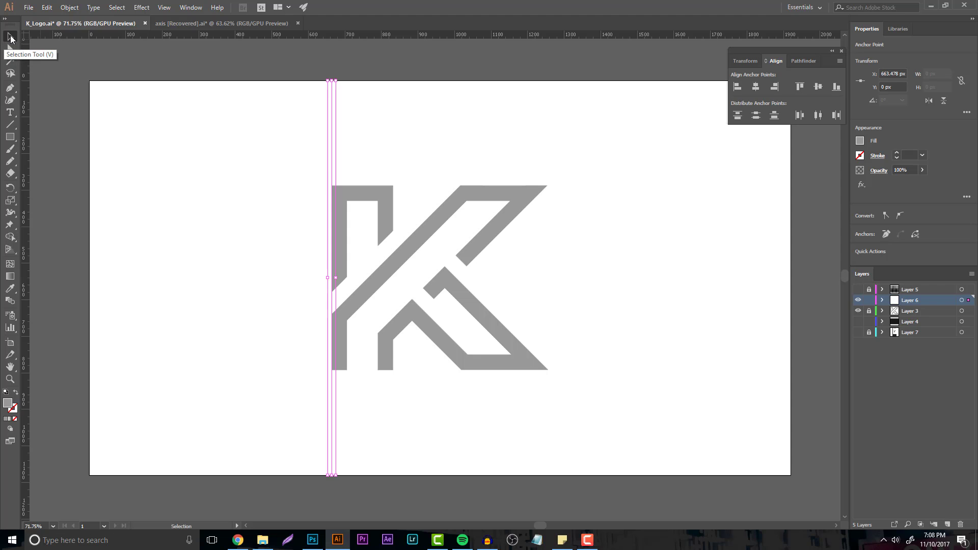
Step: Give the vertical construction lines a black 3 pt stroke
left_click(340, 130)
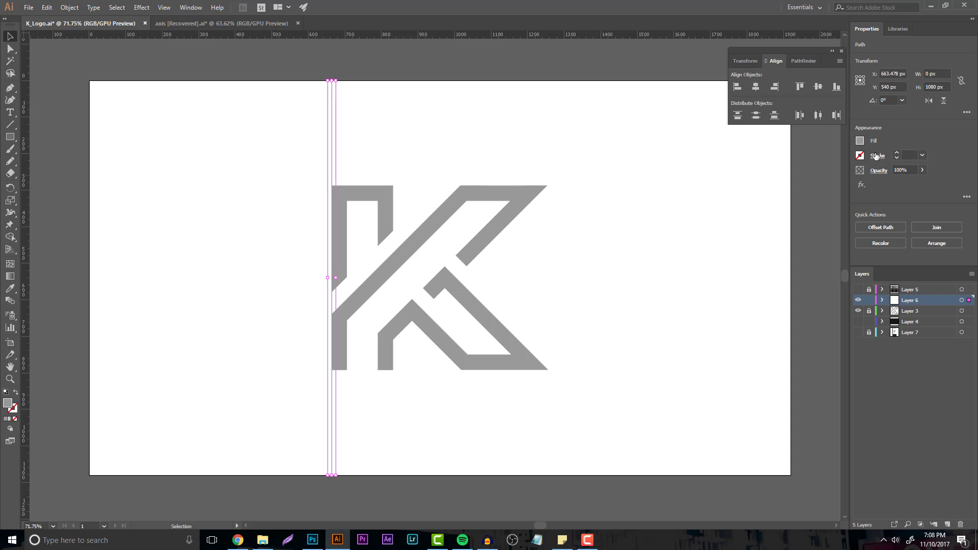
left_click(877, 156)
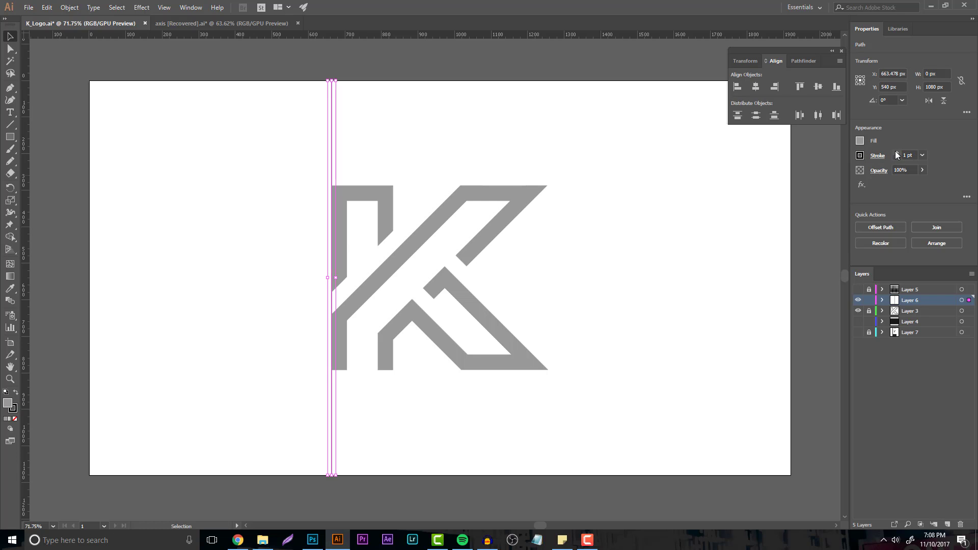
left_click(897, 153)
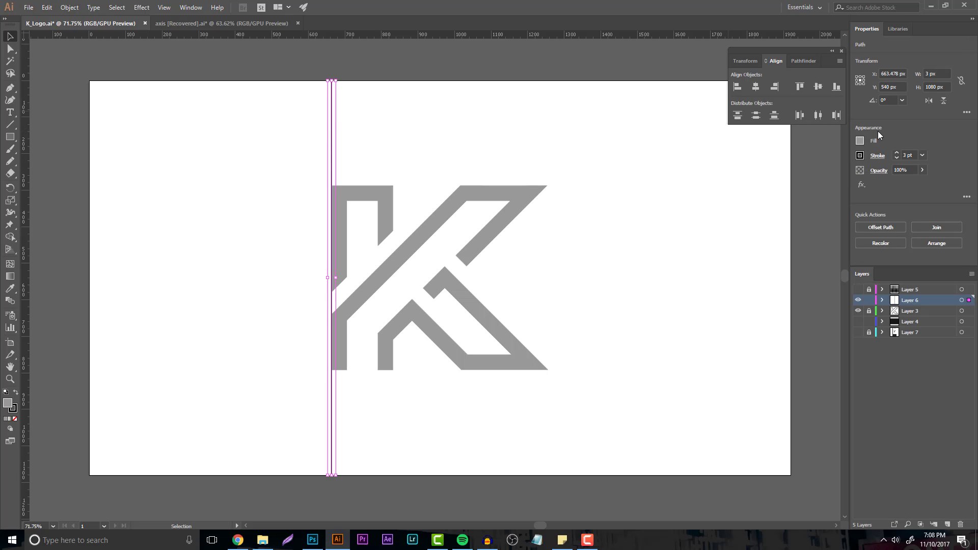
left_click(190, 7)
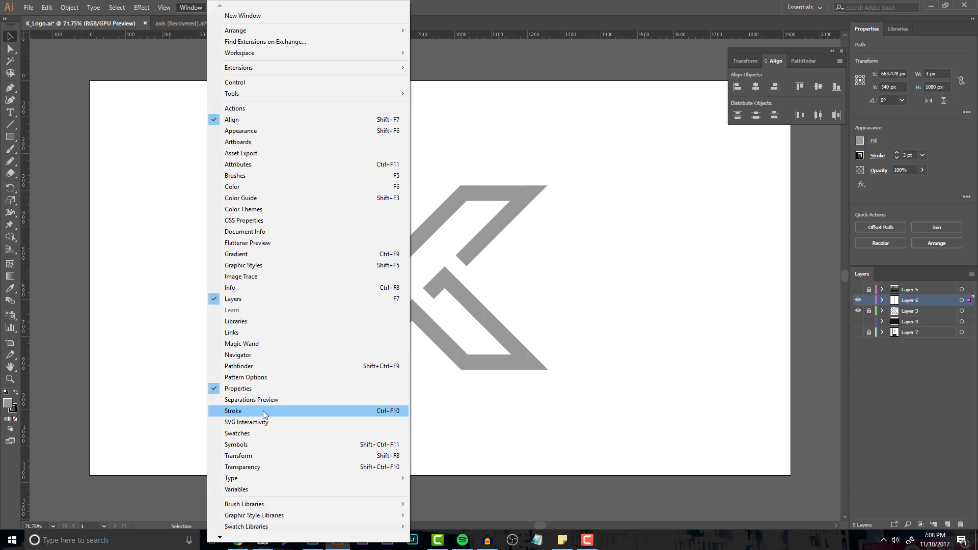
Step: Make the left-edge vertical line dashed with 12 pt dashes, then deselect
left_click(233, 411)
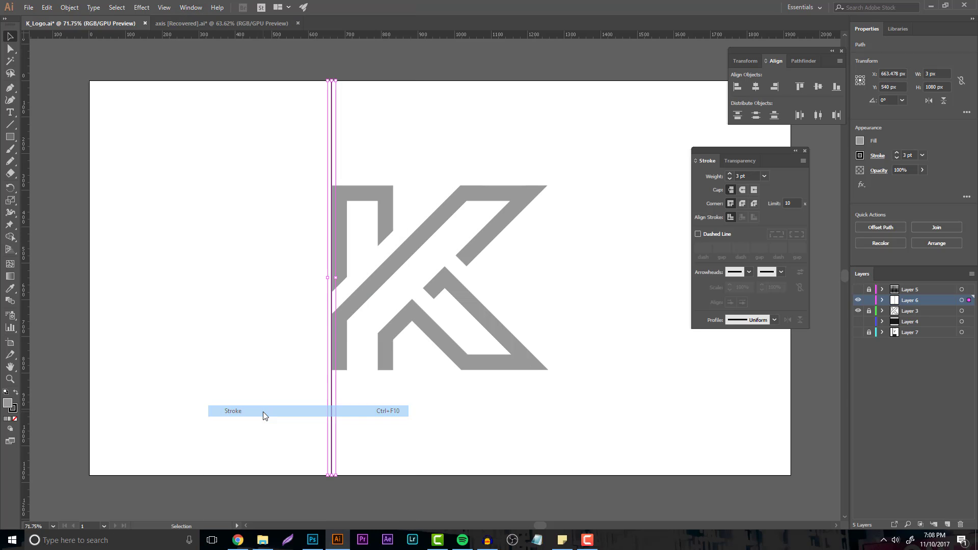
mouse_move(756, 225)
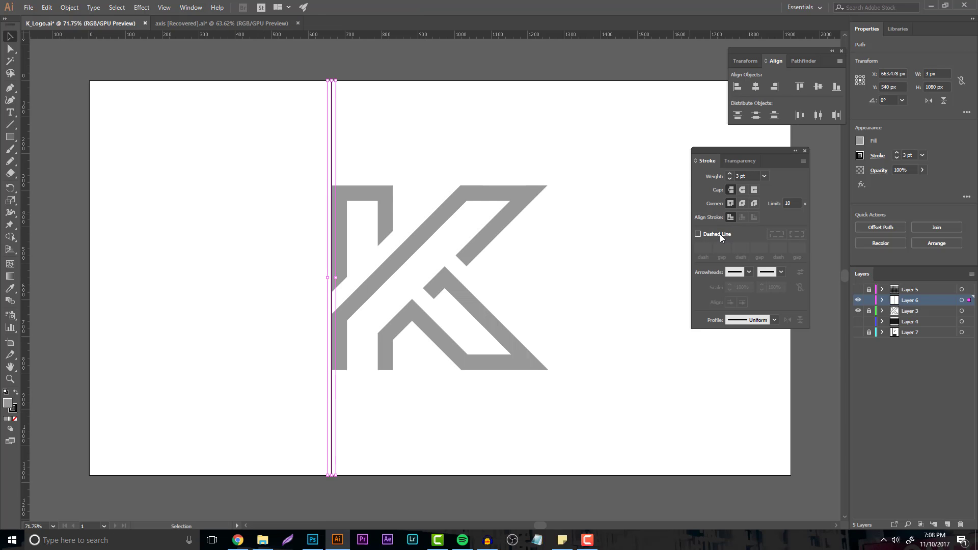
left_click(698, 233)
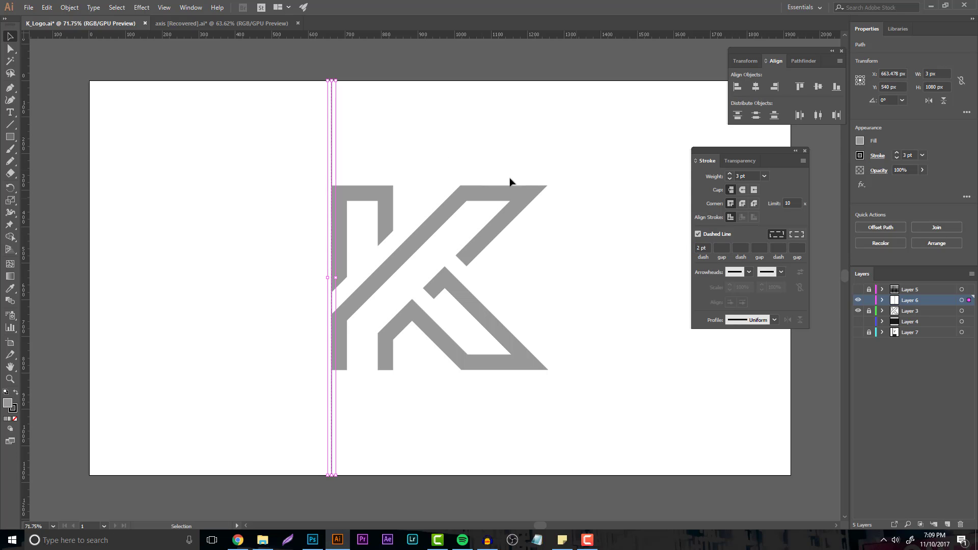
mouse_move(709, 256)
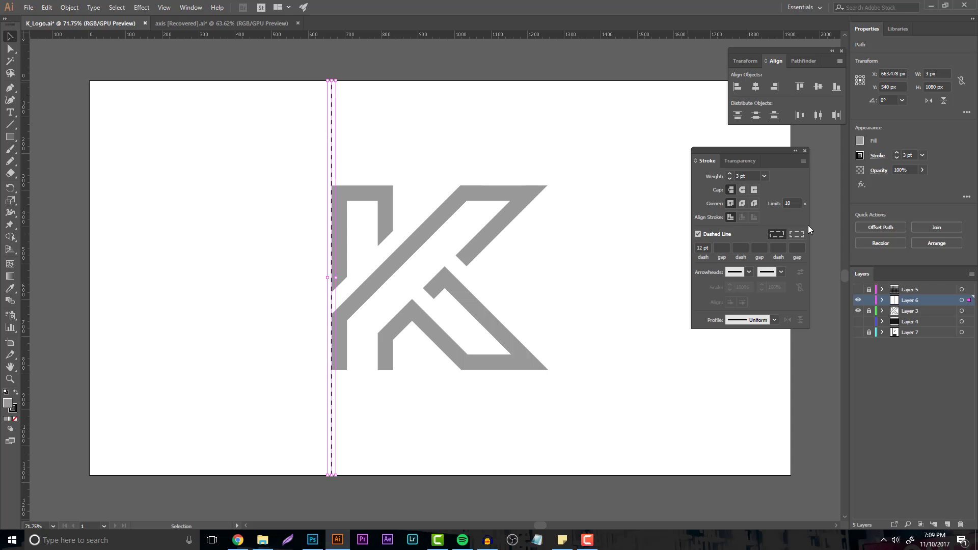
mouse_move(748, 271)
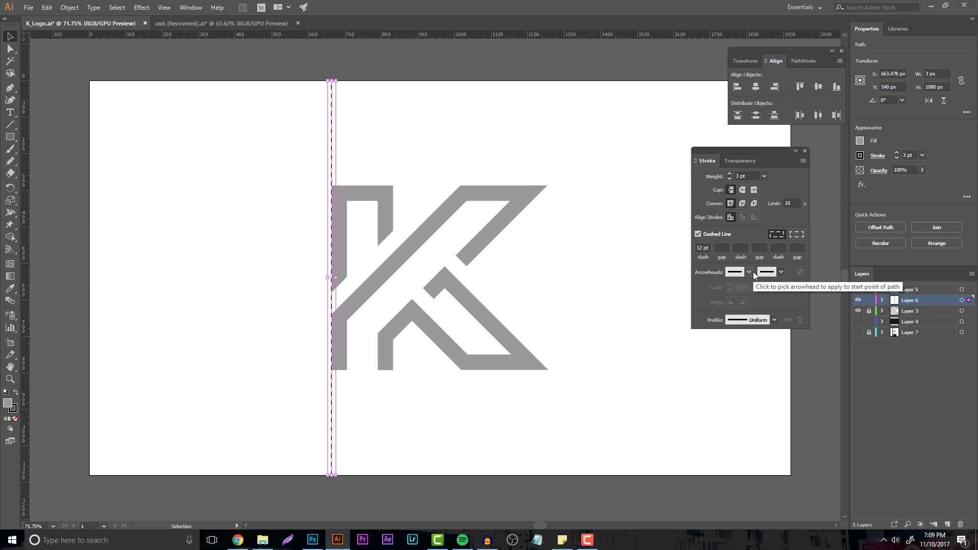
left_click(774, 319)
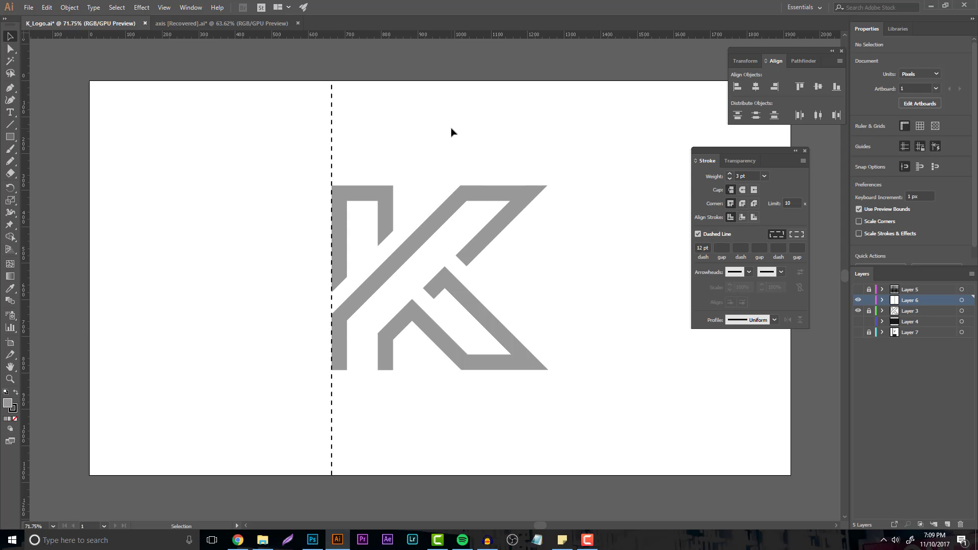
Step: Raise the dashed line's stroke weight to 4 pt and zoom into the left stem's top
left_click(331, 278)
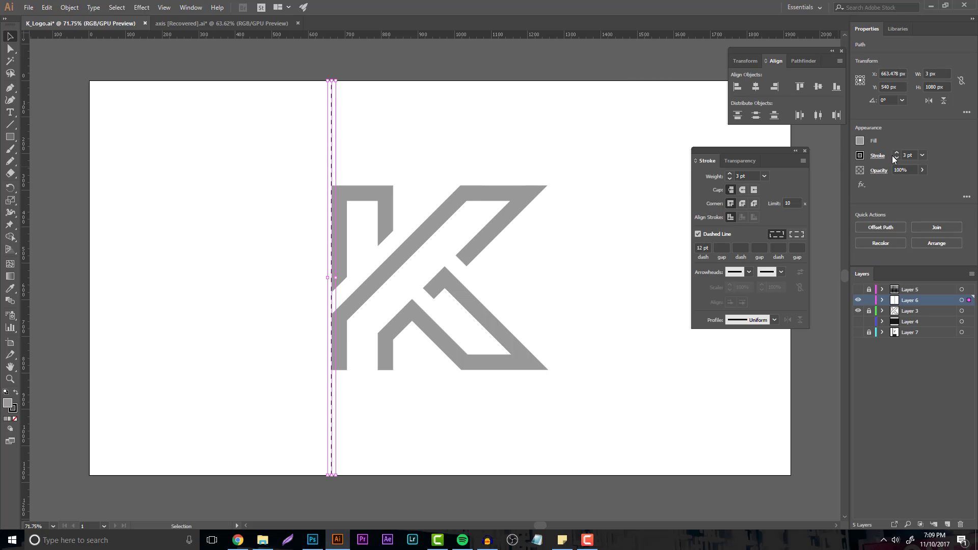
left_click(897, 153)
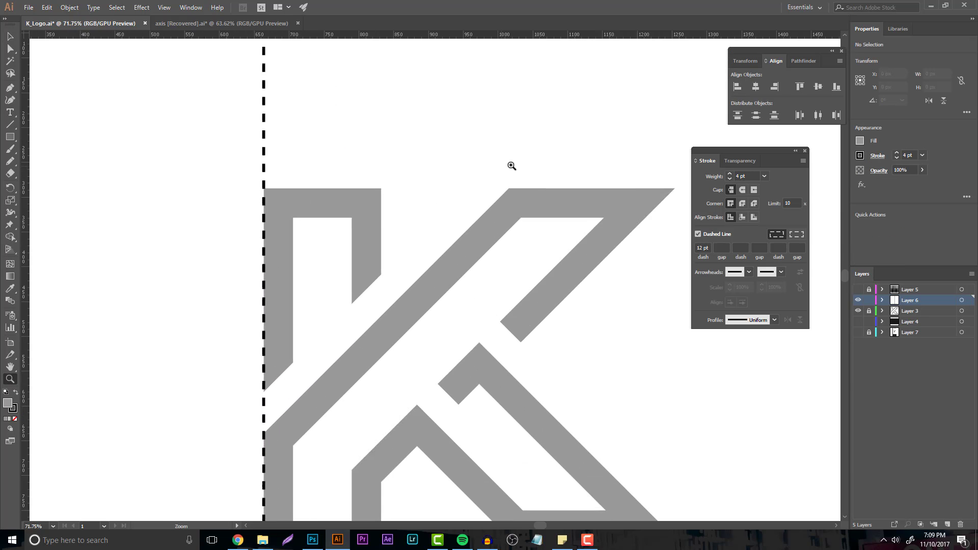
left_click(511, 166)
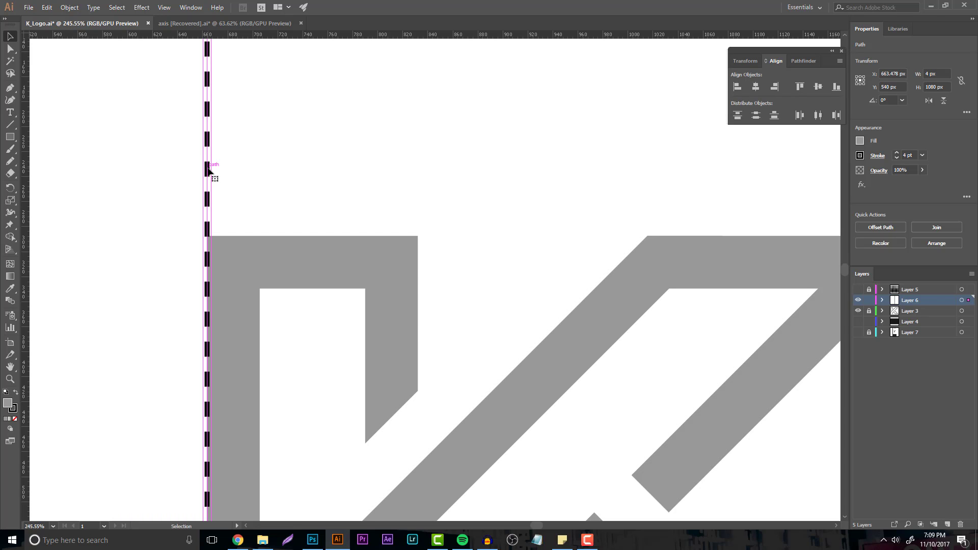
Step: Duplicate the dashed guide onto the left stem's inner edge and the upper arm's inner and outer edges
left_click_drag(209, 172, 261, 183)
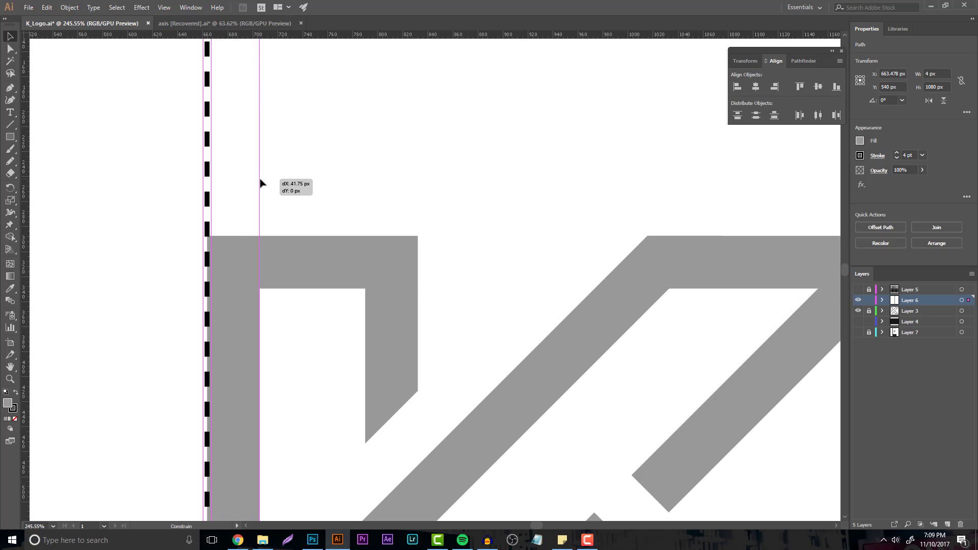
left_click_drag(255, 187, 260, 187)
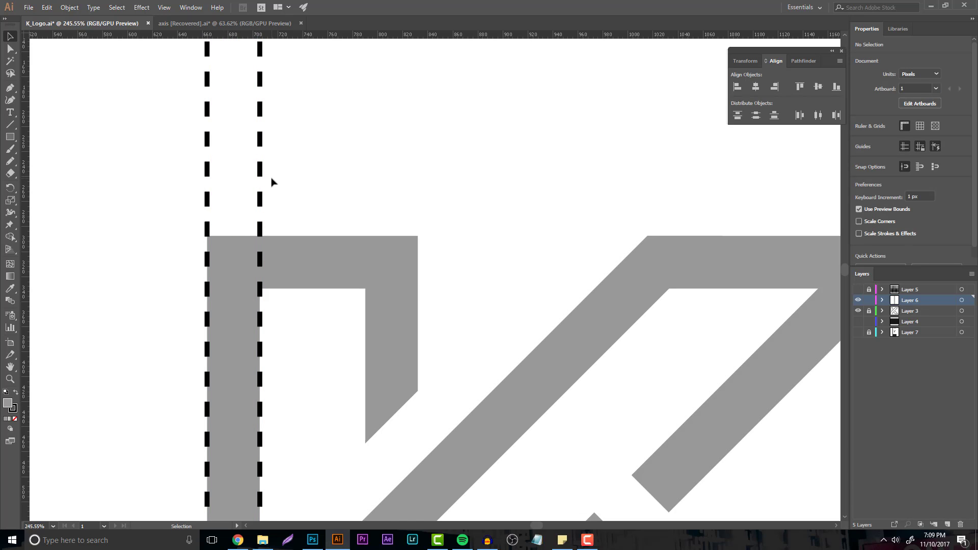
left_click(261, 178)
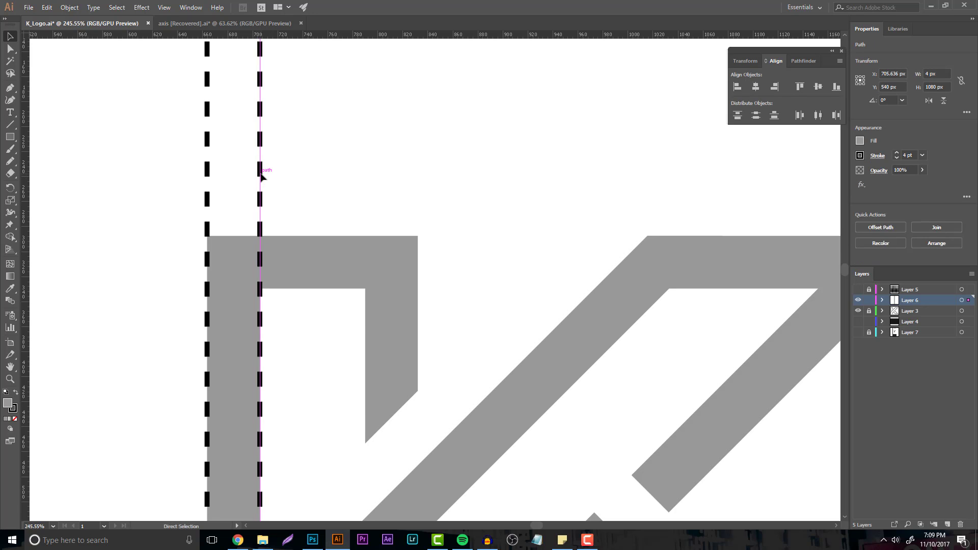
left_click_drag(261, 174, 371, 203)
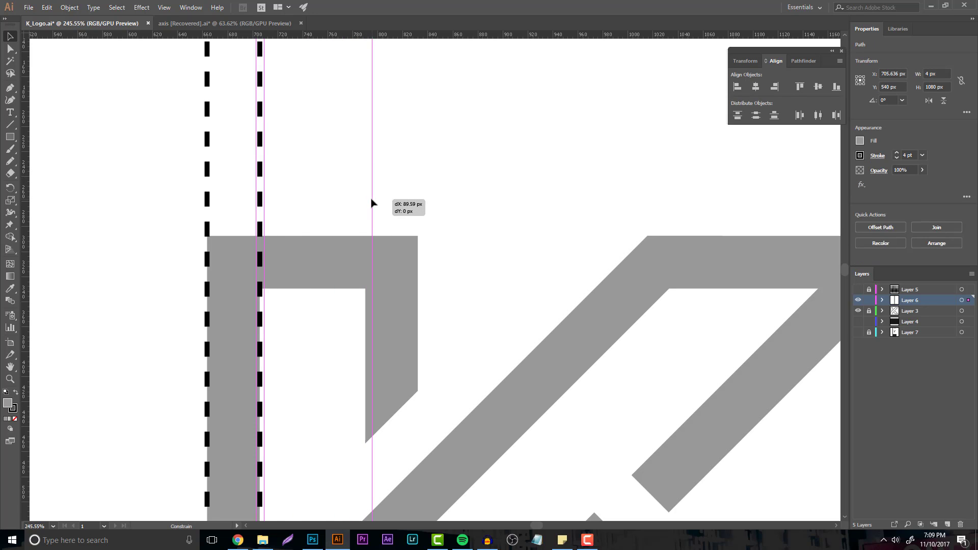
left_click_drag(259, 200, 365, 200)
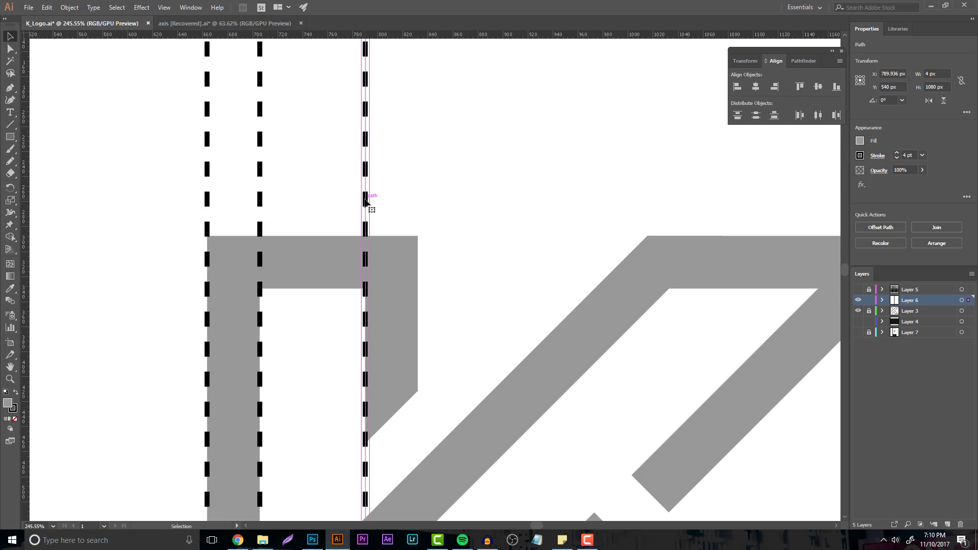
left_click_drag(364, 205, 418, 206)
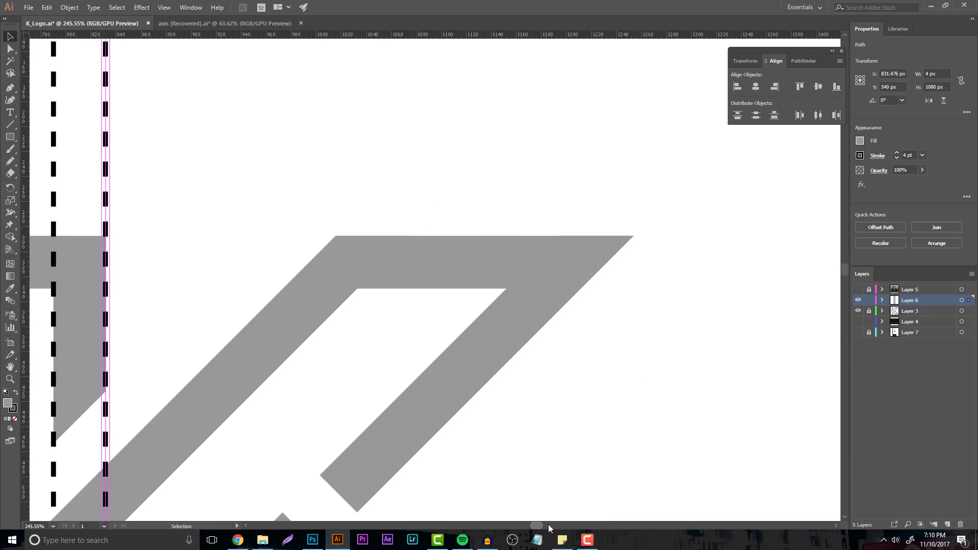
scroll("left", 3)
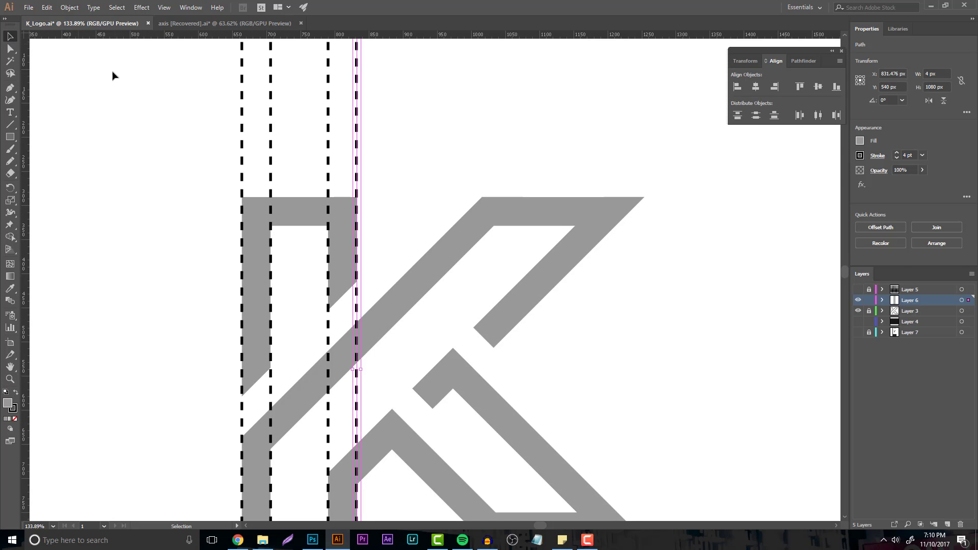
mouse_move(535, 211)
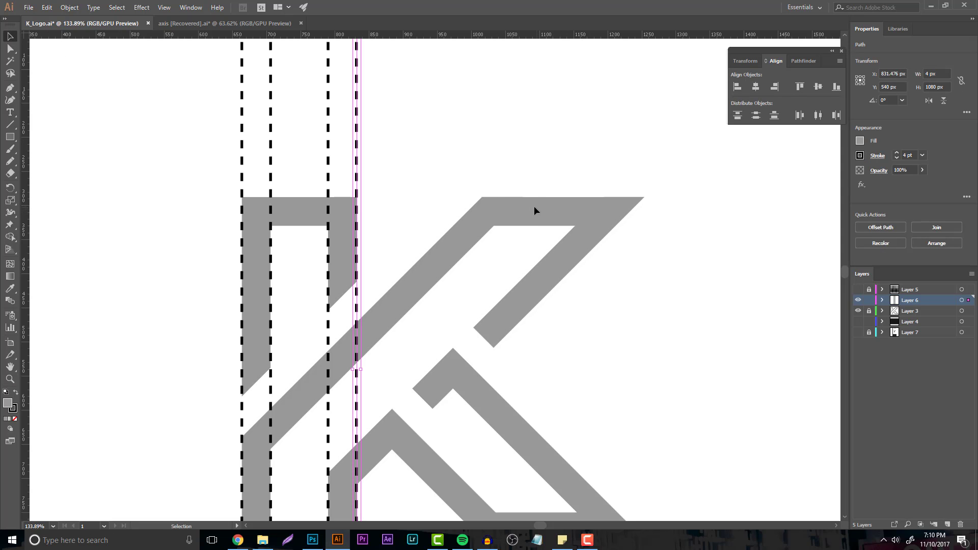
scroll("down", 3)
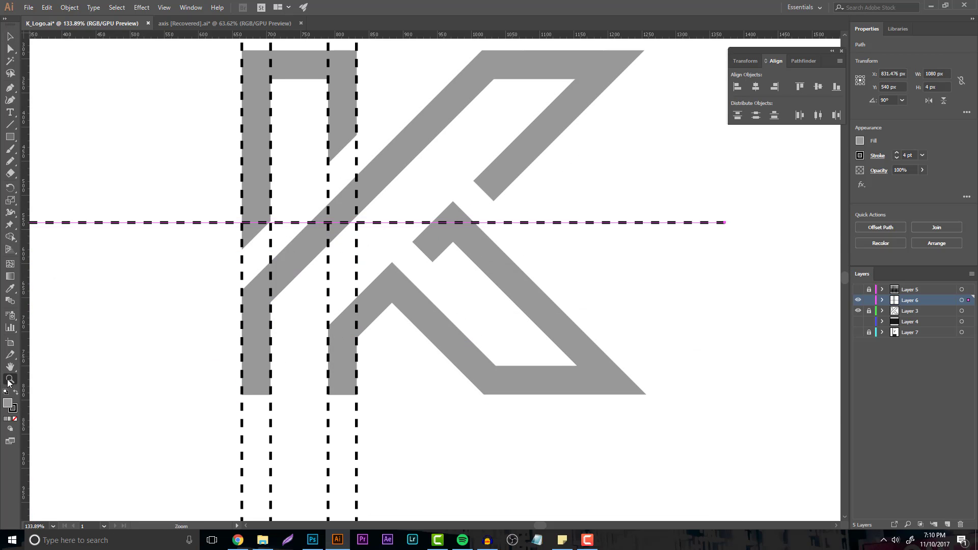
Step: Copy the horizontal dashed guide onto the K's top and bottom edges
left_click(146, 161)
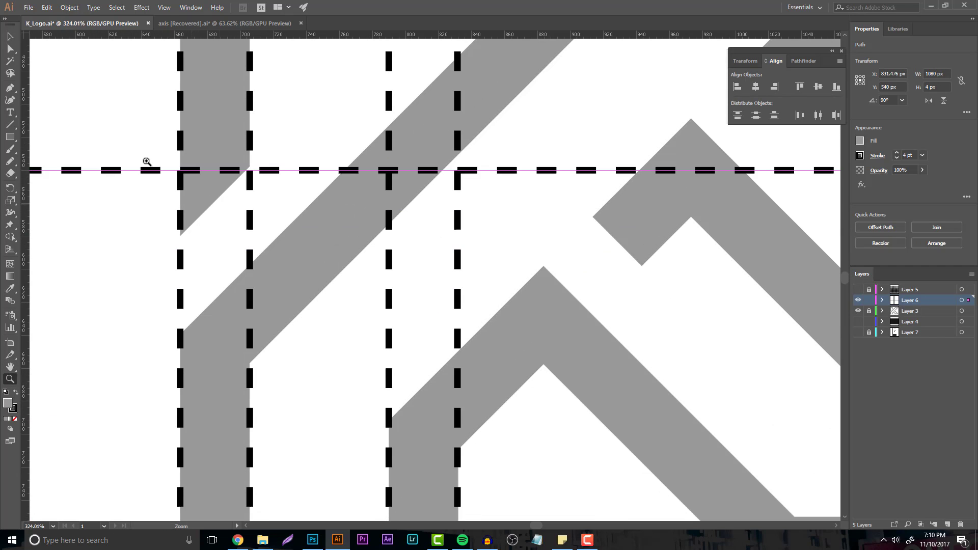
left_click_drag(455, 171, 455, 100)
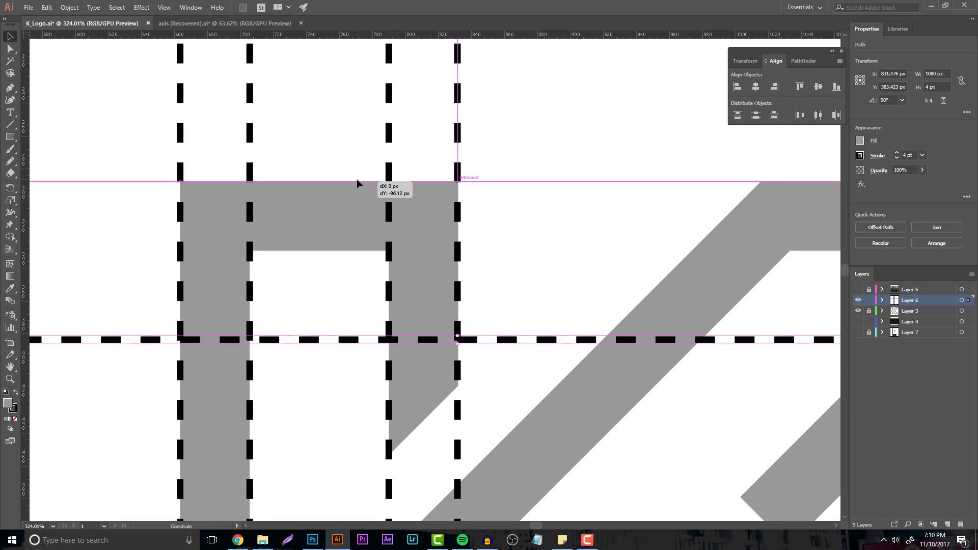
left_click_drag(457, 339, 456, 182)
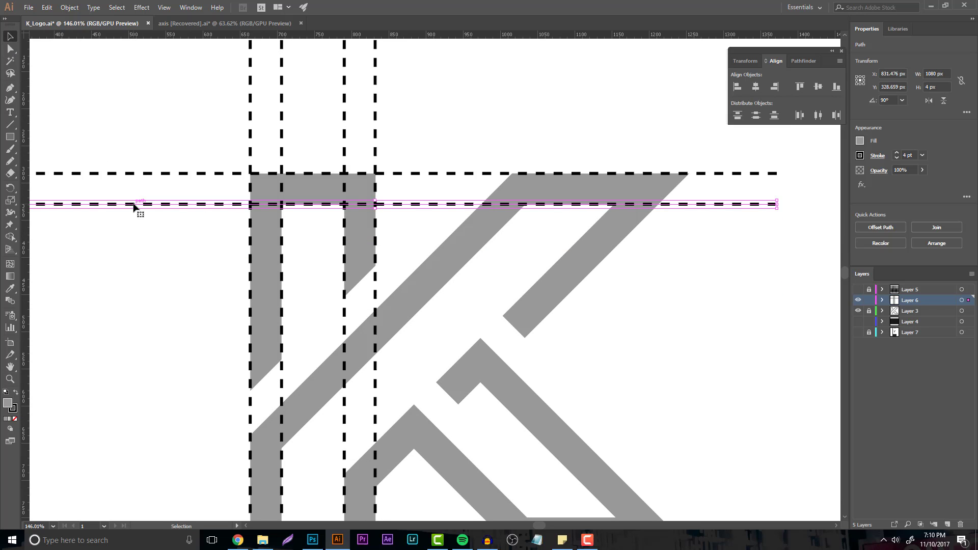
scroll("down", 3)
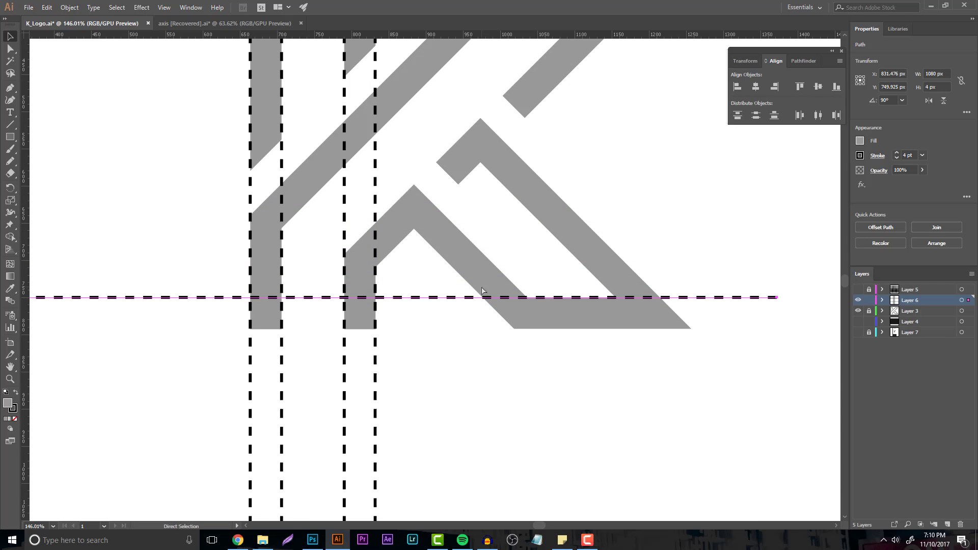
left_click_drag(481, 297, 447, 325)
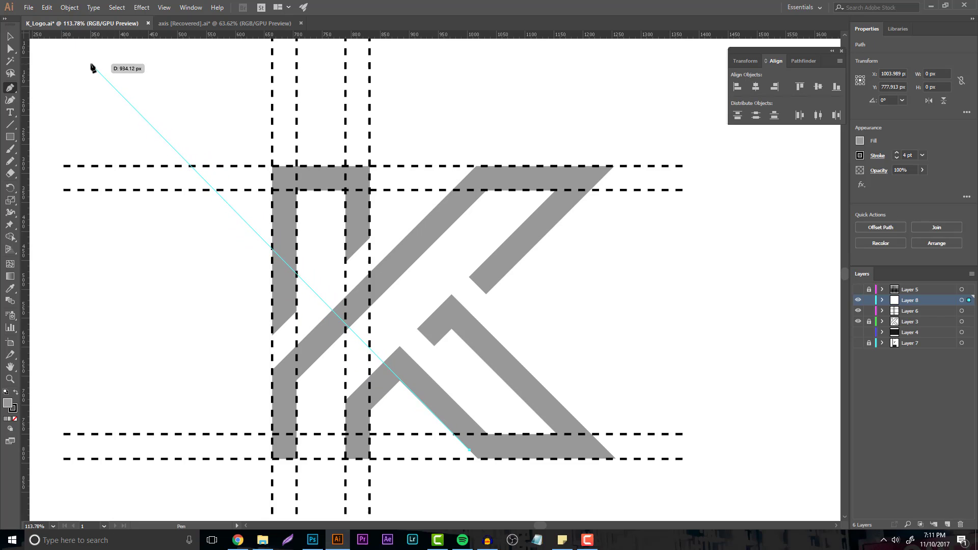
Step: Drag another dashed diagonal guide until it snaps onto the gray chevron's outer edge
left_click(87, 67)
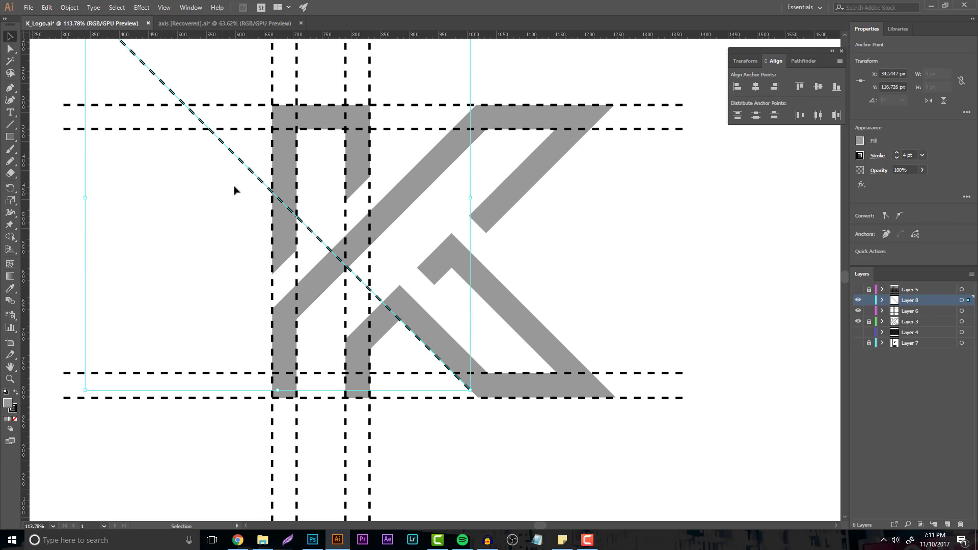
scroll("down", 3)
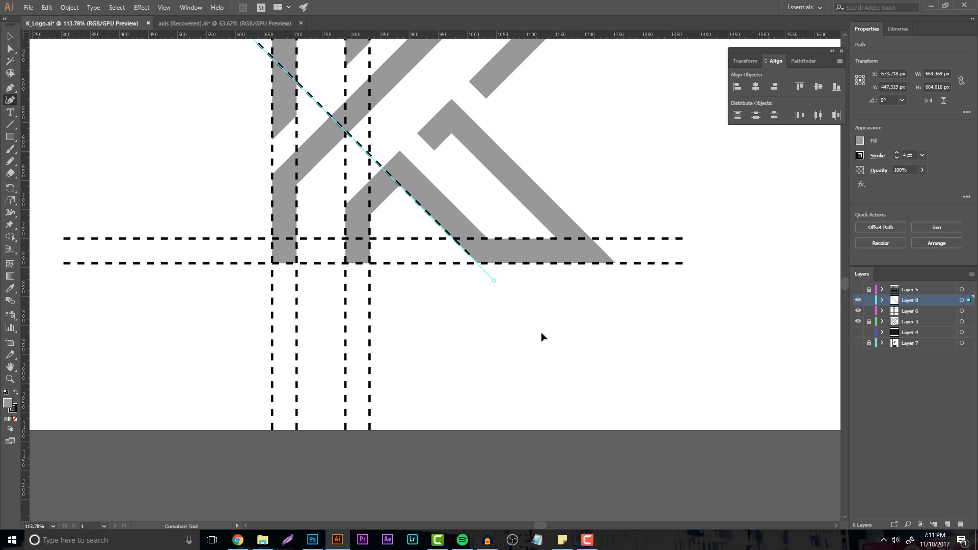
left_click_drag(493, 279, 709, 497)
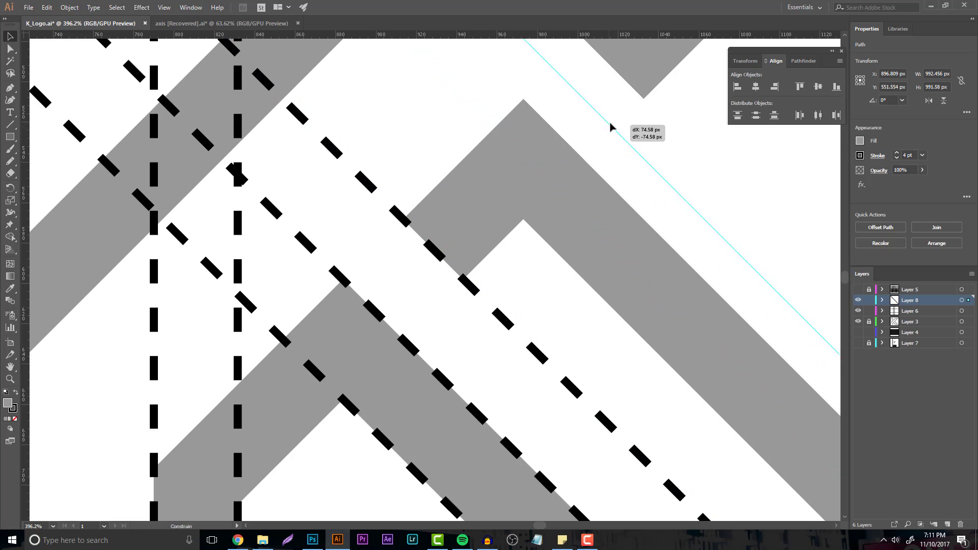
left_click_drag(610, 128, 575, 156)
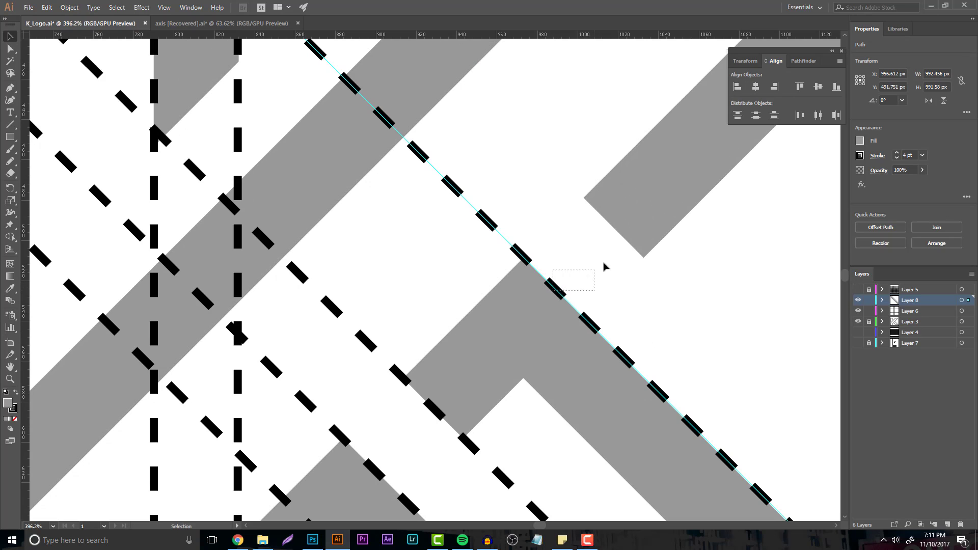
left_click_drag(574, 281, 630, 245)
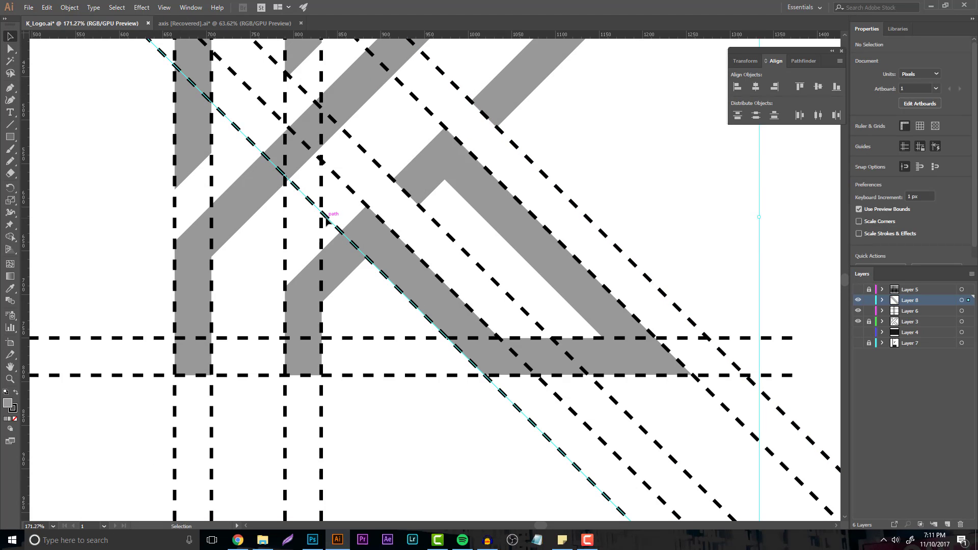
Step: Rotate copies of a dashed line and align them along the K's upward-slanting arm edges
left_click(69, 7)
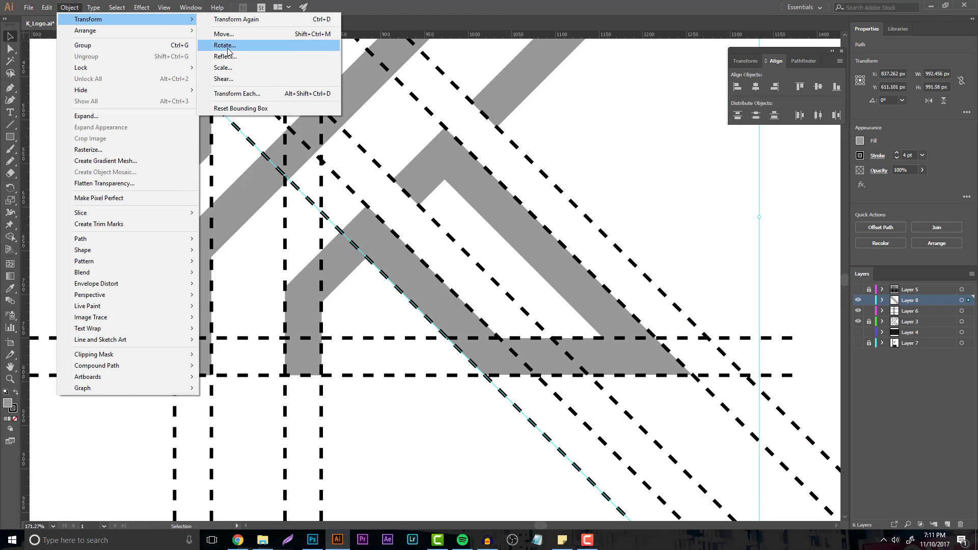
left_click(224, 45)
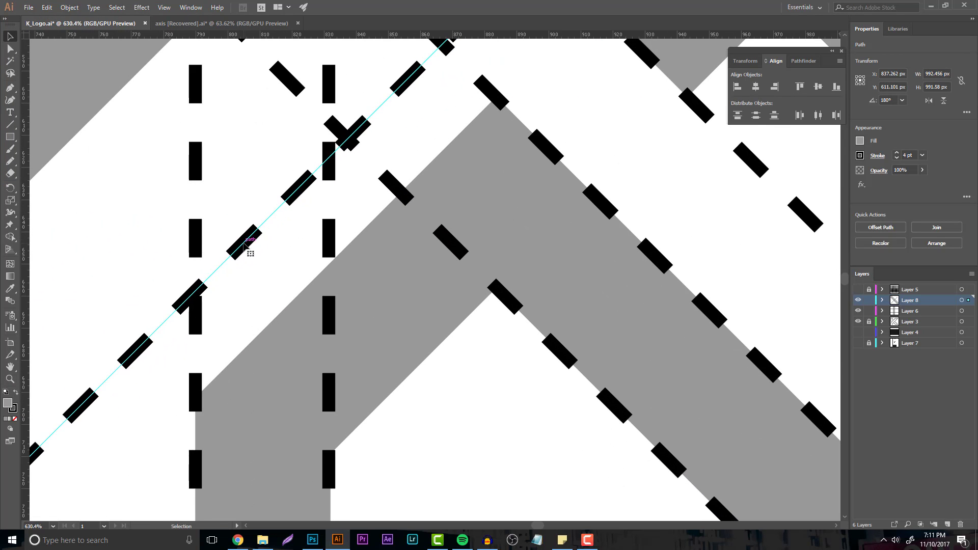
left_click_drag(250, 242, 308, 288)
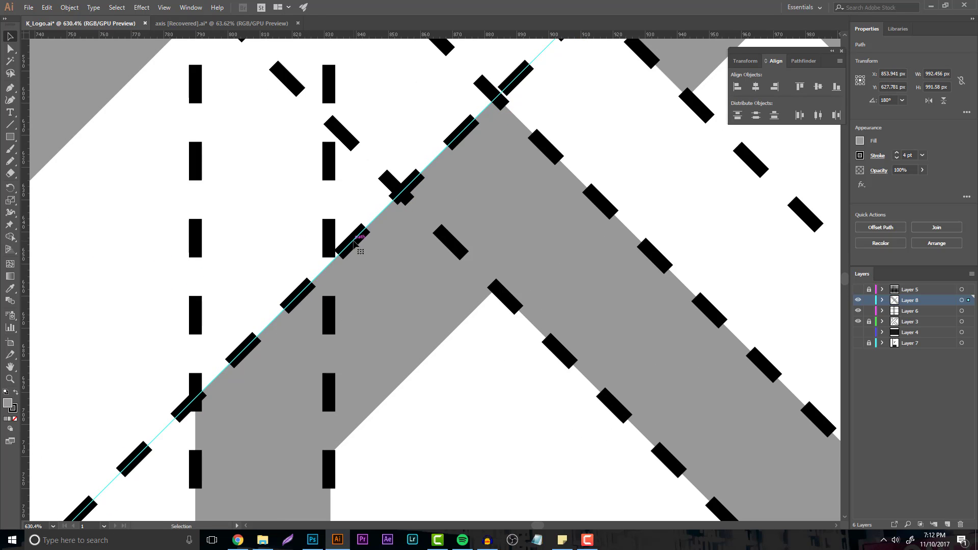
left_click_drag(358, 240, 471, 320)
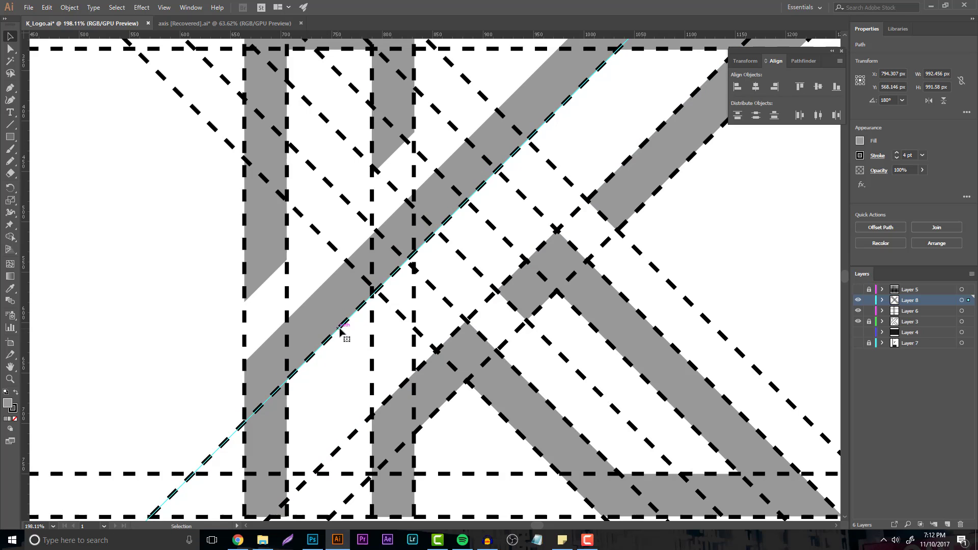
left_click_drag(378, 290, 315, 290)
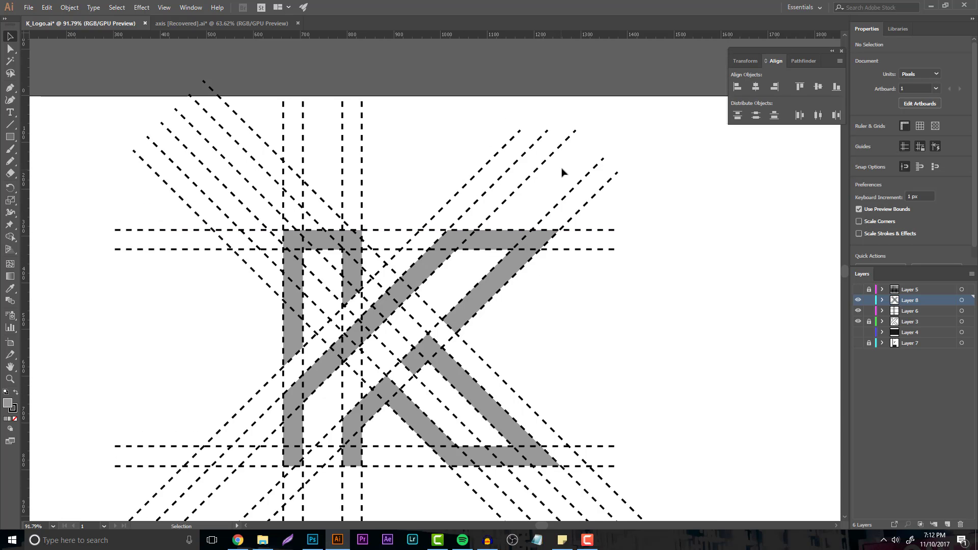
Step: Reposition a remaining dashed construction line across the K logo
left_click_drag(496, 99, 714, 181)
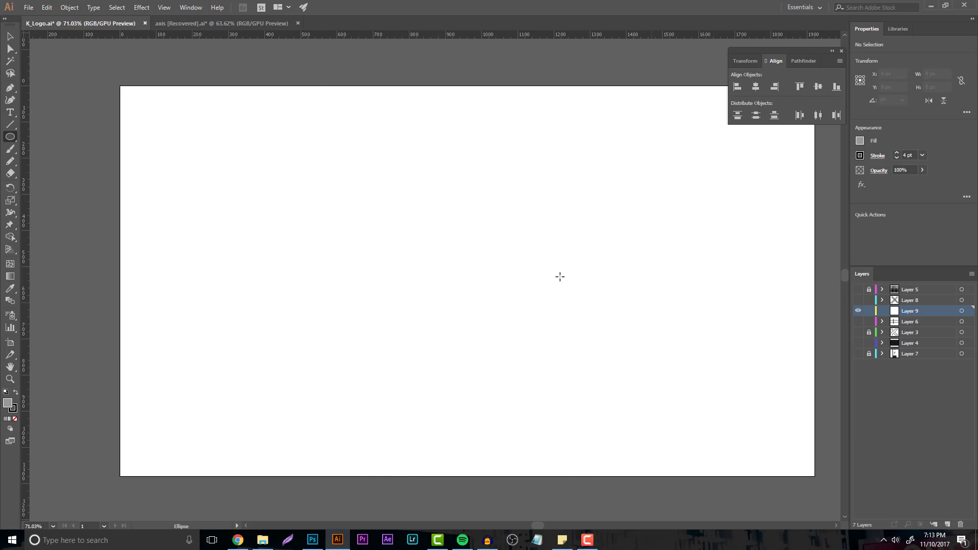
Step: Draw a circle on the empty artboard and set its fill to None
left_click_drag(314, 215, 630, 531)
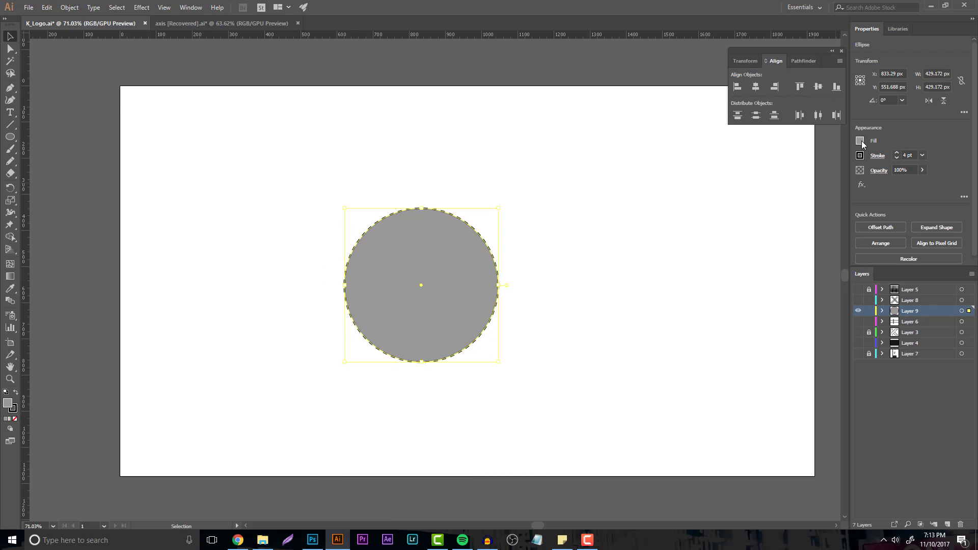
left_click(861, 140)
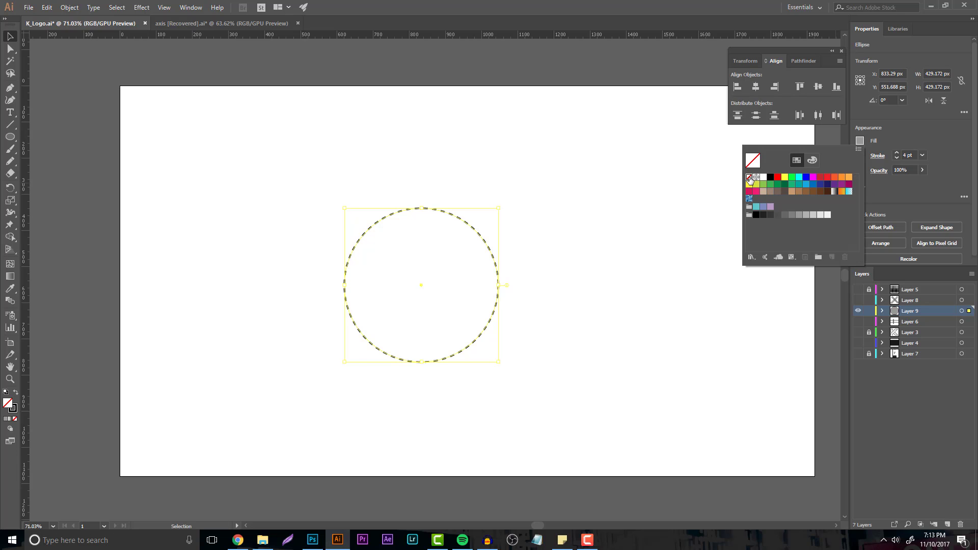
left_click(501, 262)
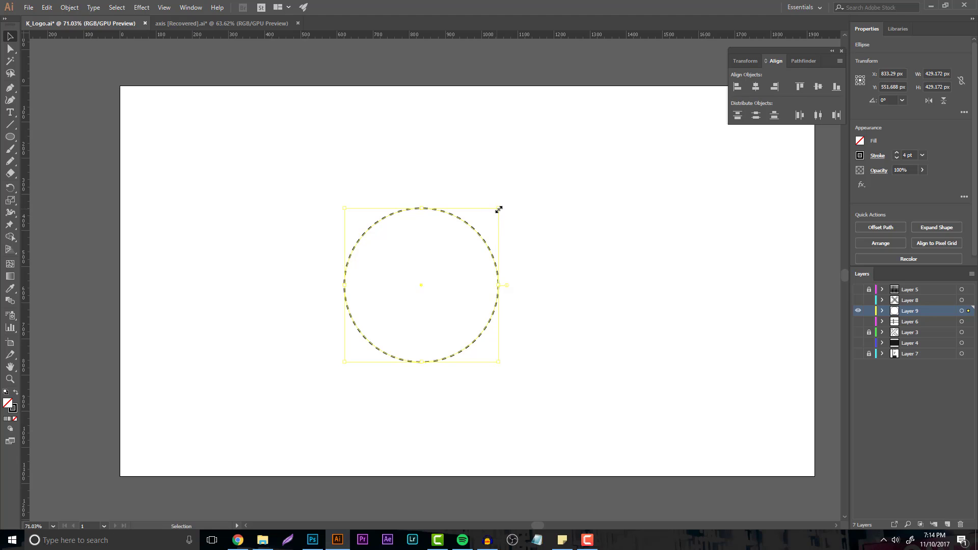
Step: Alt-drag a corner handle to create a smaller concentric copy about 332 px wide
left_click_drag(500, 209, 479, 218)
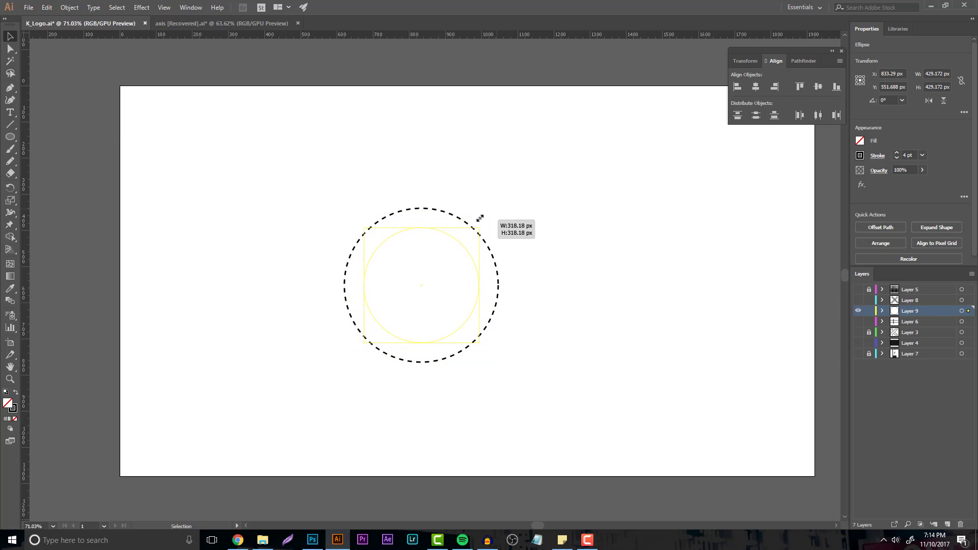
left_click_drag(479, 217, 486, 218)
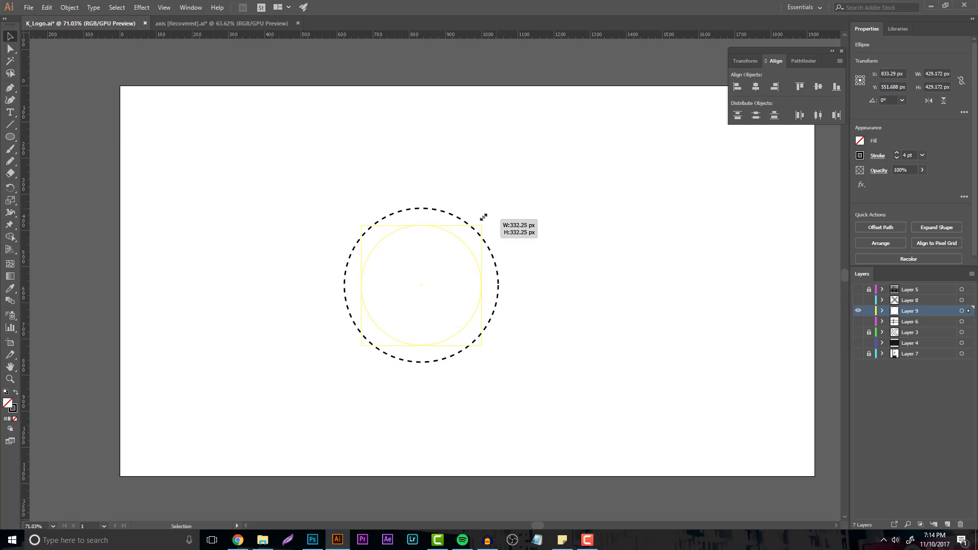
left_click(421, 437)
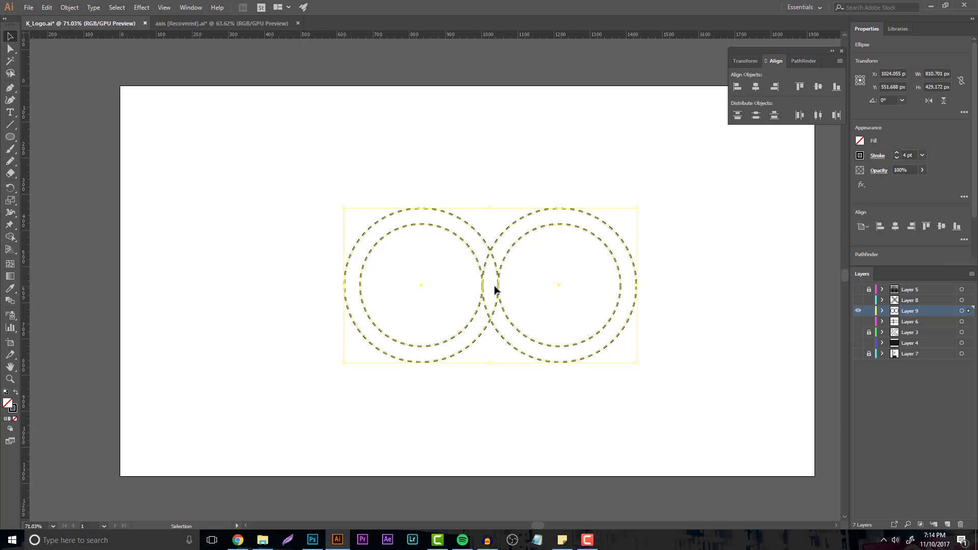
Step: Alt-drag circle-pair copies below and sideways to overlap, then merge regions with Shape Builder
left_click_drag(496, 290, 509, 427)
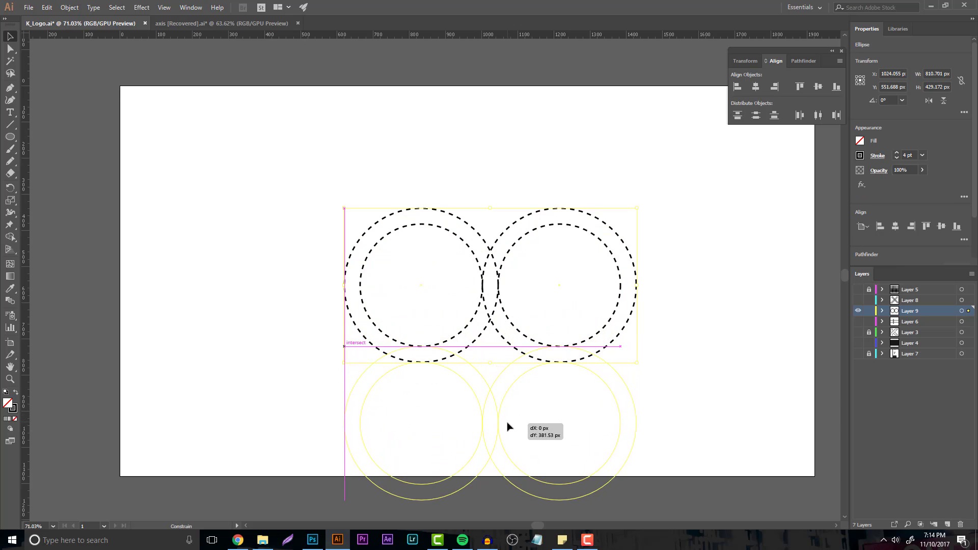
left_click_drag(508, 427, 530, 380)
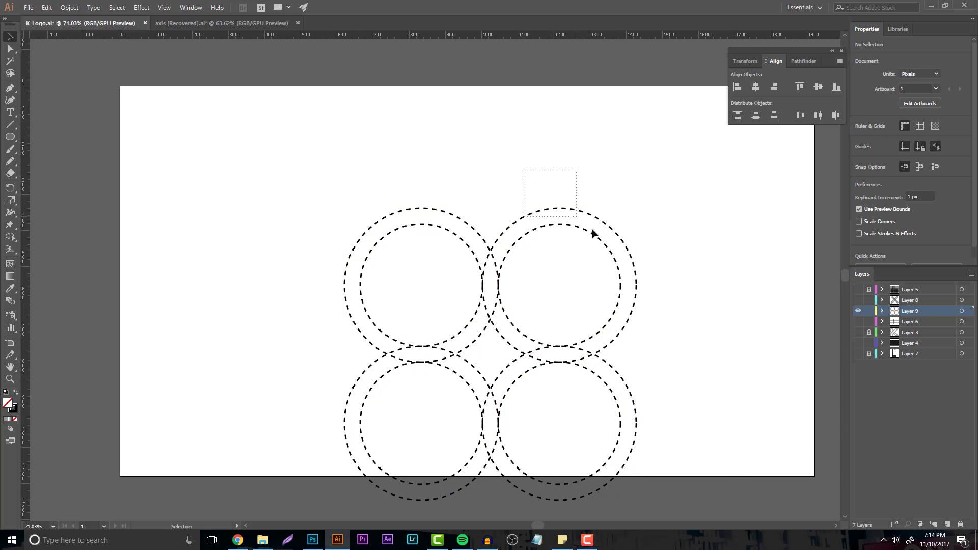
left_click_drag(617, 284, 511, 284)
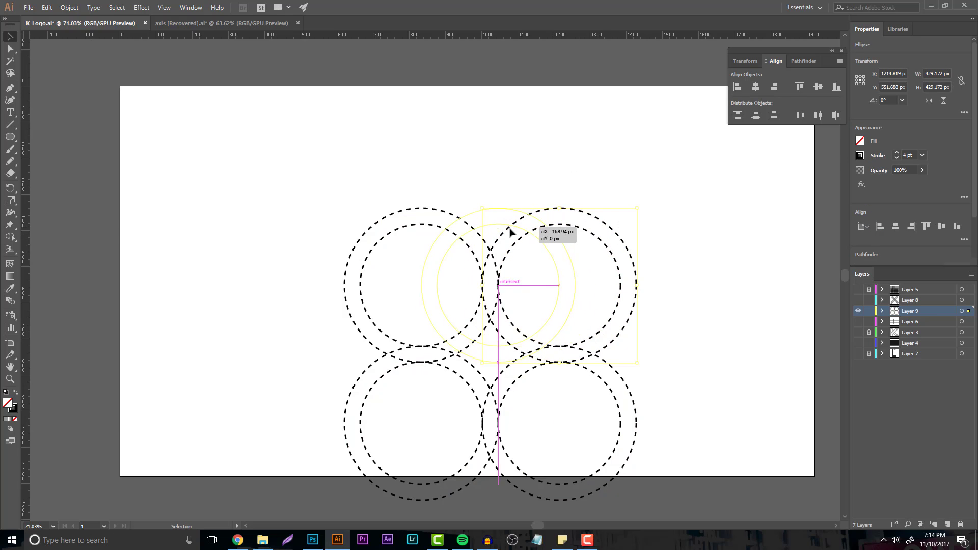
left_click_drag(499, 285, 487, 285)
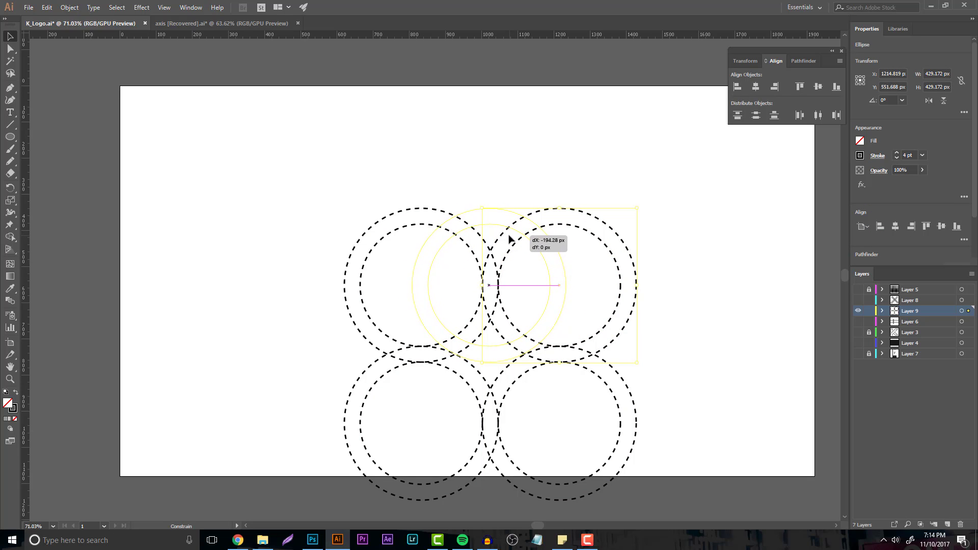
left_click_drag(508, 240, 496, 300)
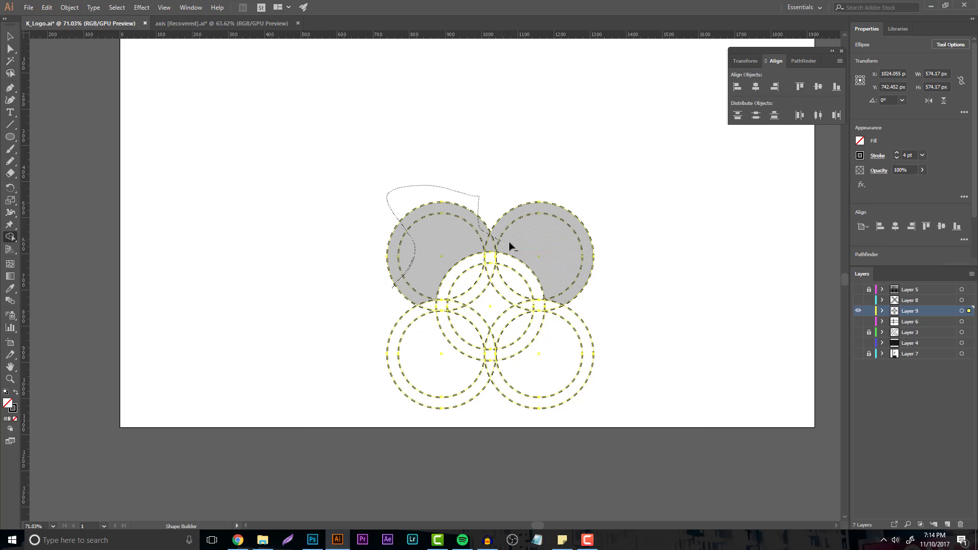
left_click_drag(512, 250, 514, 384)
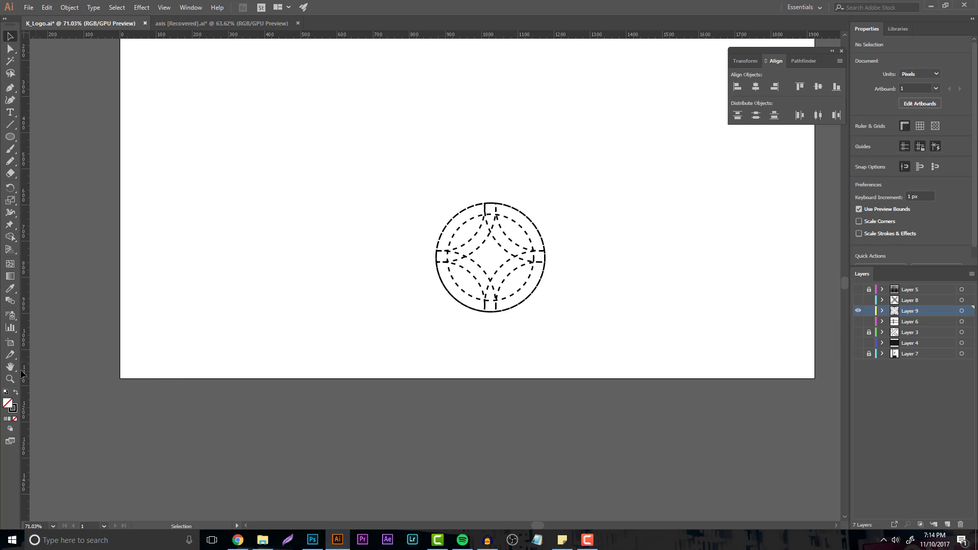
left_click(181, 128)
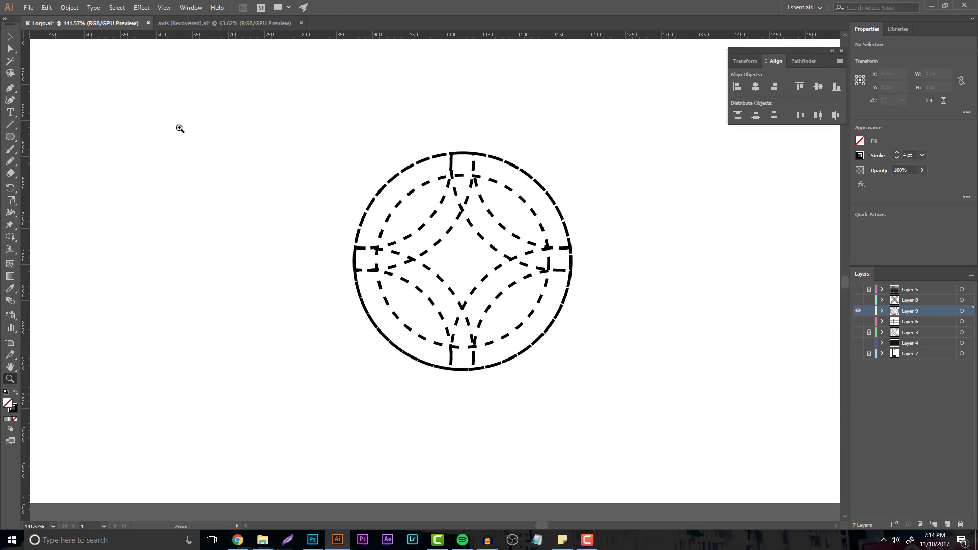
left_click(462, 261)
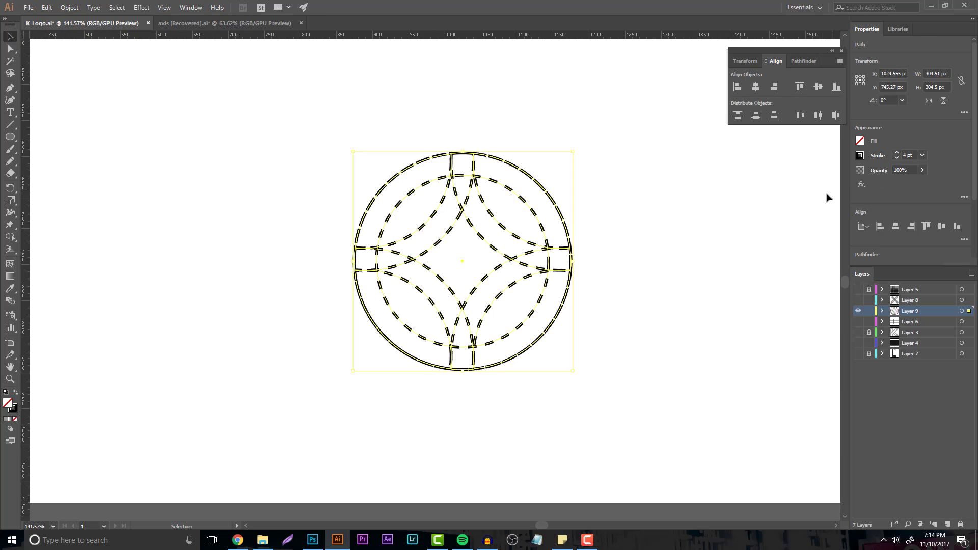
left_click(638, 374)
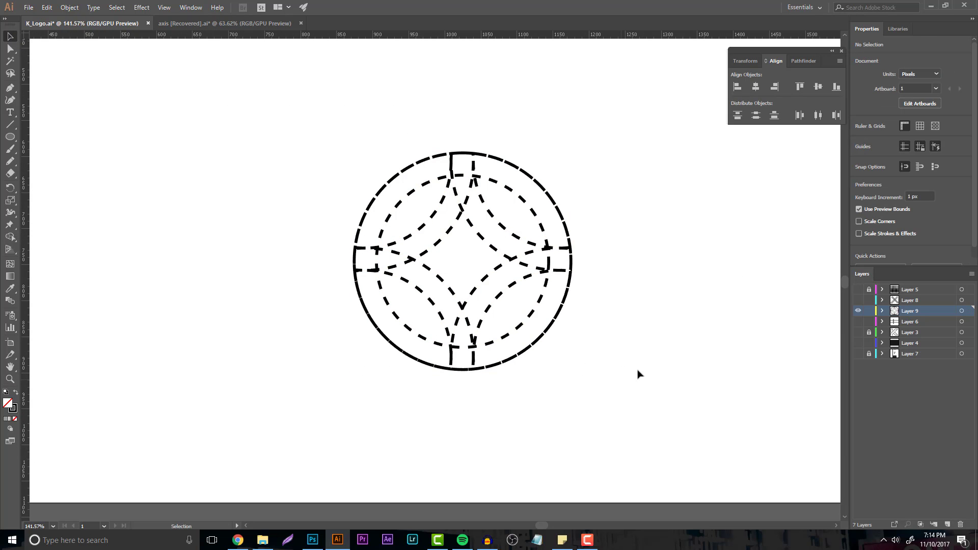